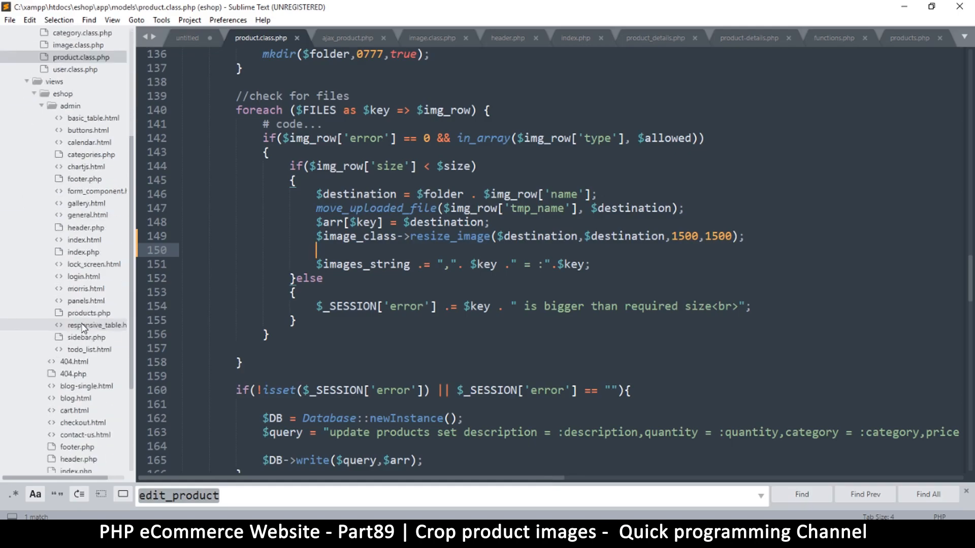
# Scroll the sidebar to the eshop public folder and open it in File Explorer
pyautogui.scroll(-3)
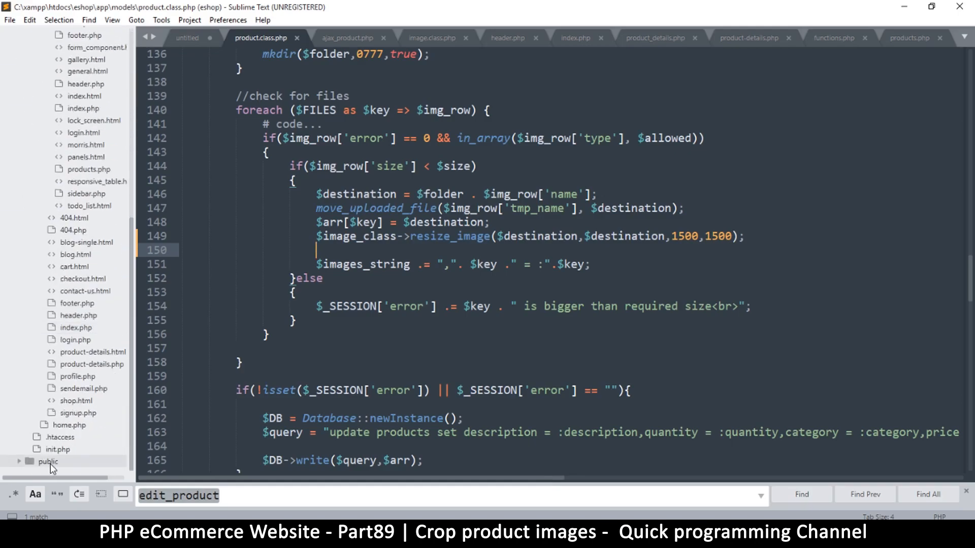
pyautogui.rightClick(48, 462)
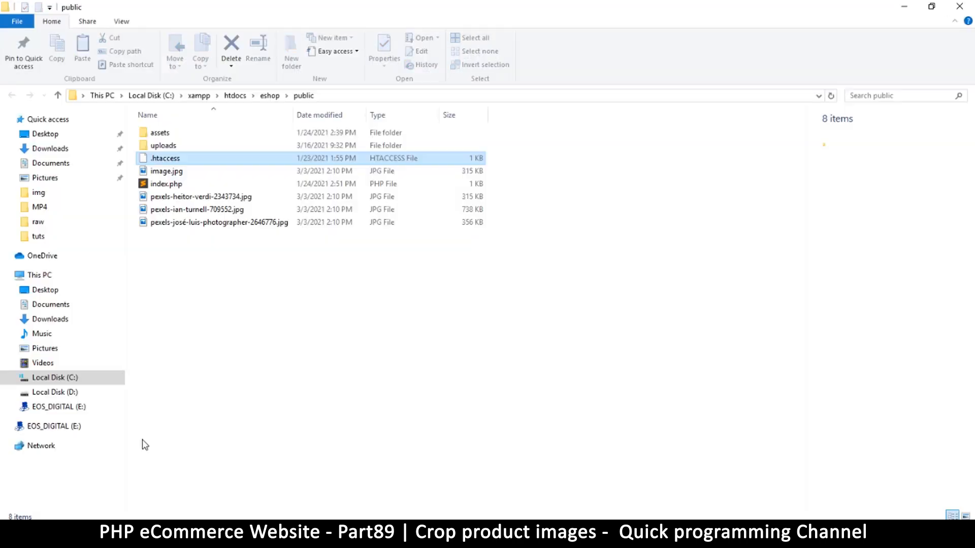
# Open the uploads folder and check glenlivet-12.jpg's dimensions (1500 x 2273)
pyautogui.click(163, 145)
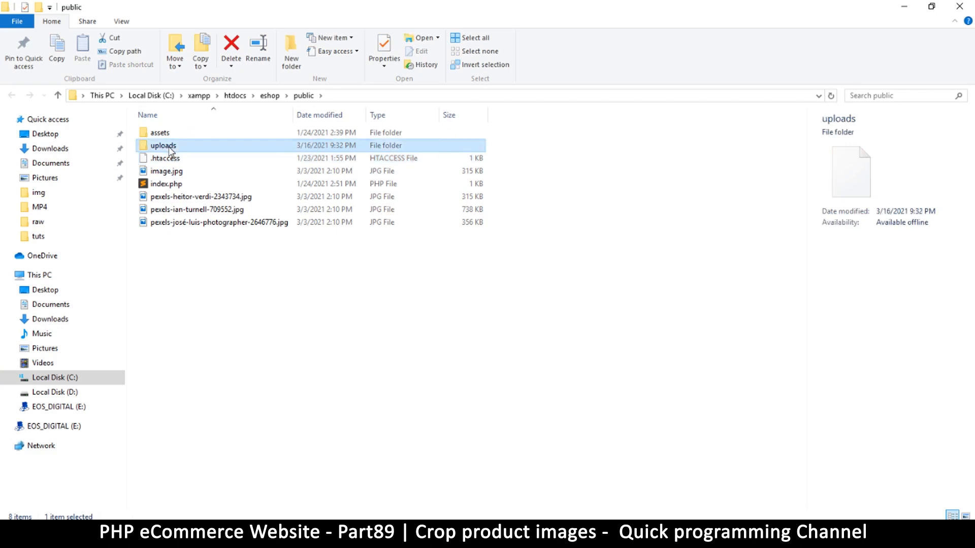
pyautogui.doubleClick(163, 144)
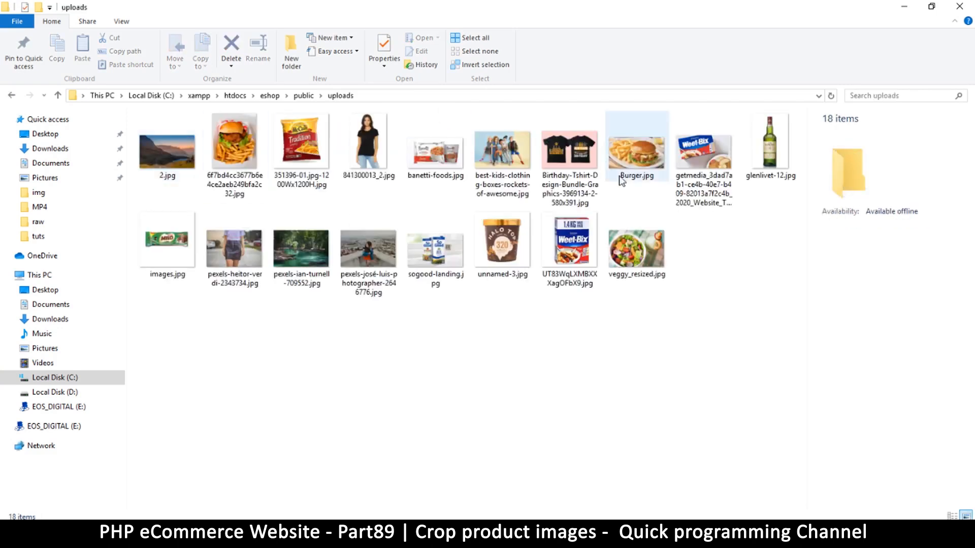
pyautogui.click(770, 146)
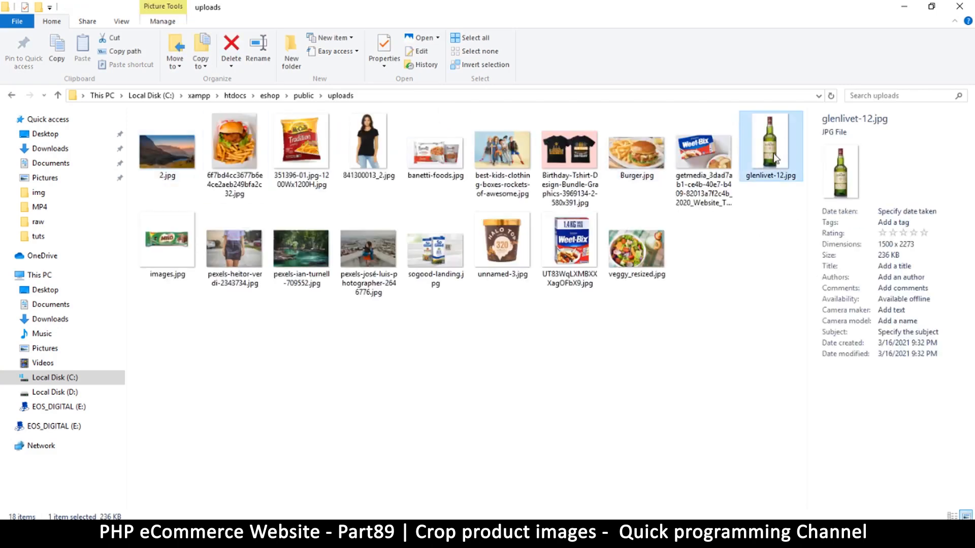
pyautogui.moveTo(610, 452)
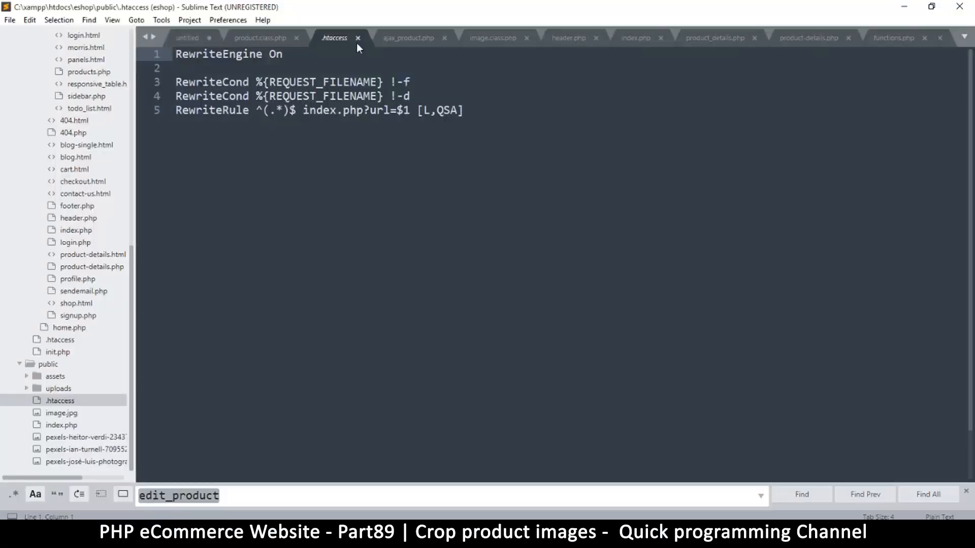
# Close .htaccess and place the cursor at the end of line 146 in product.class.php
pyautogui.click(261, 37)
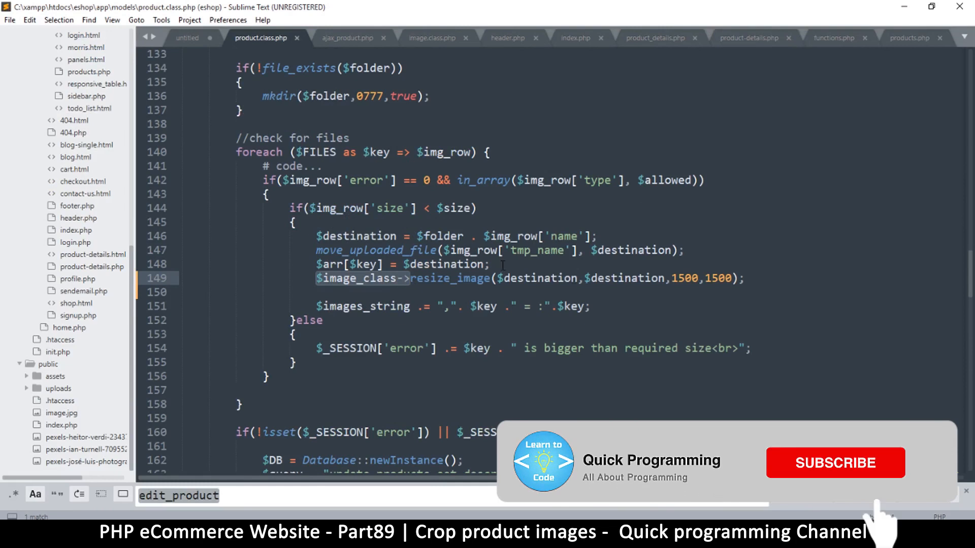
pyautogui.click(834, 462)
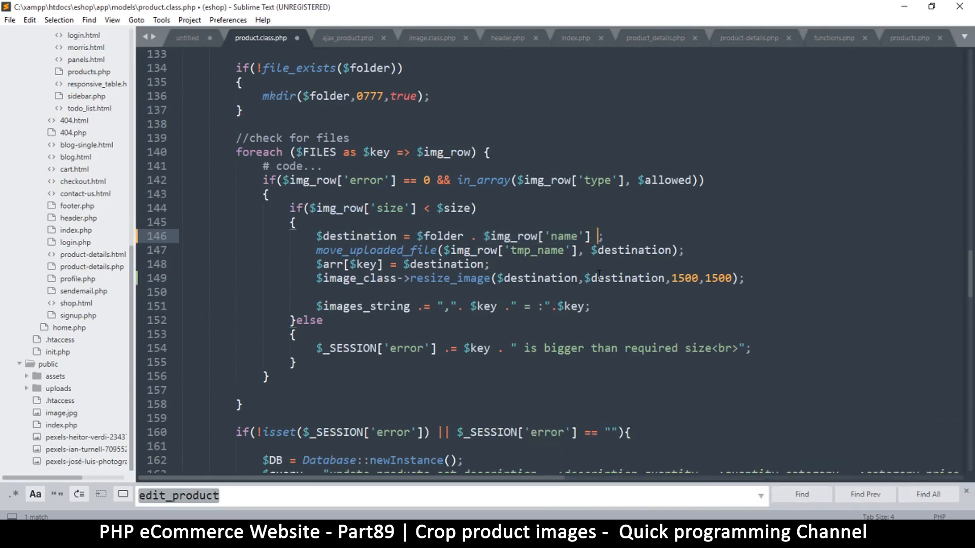
# Append . ".jpg" to the destination on line 146
pyautogui.write('. ""')
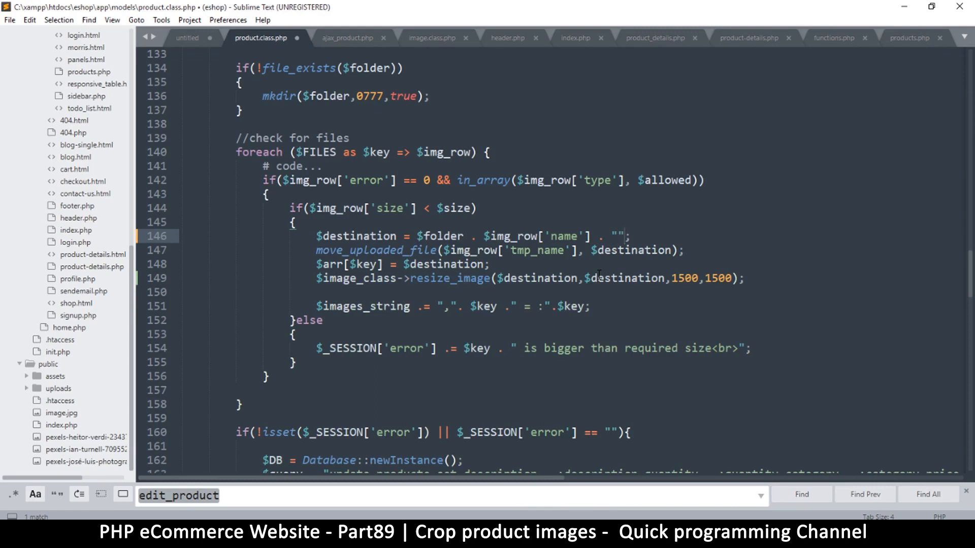
pyautogui.write('j')
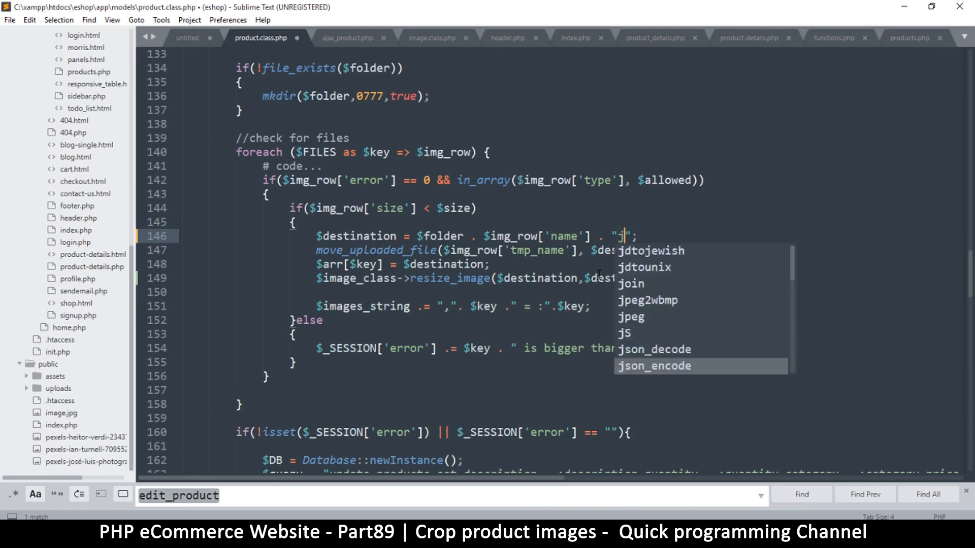
pyautogui.write('pg')
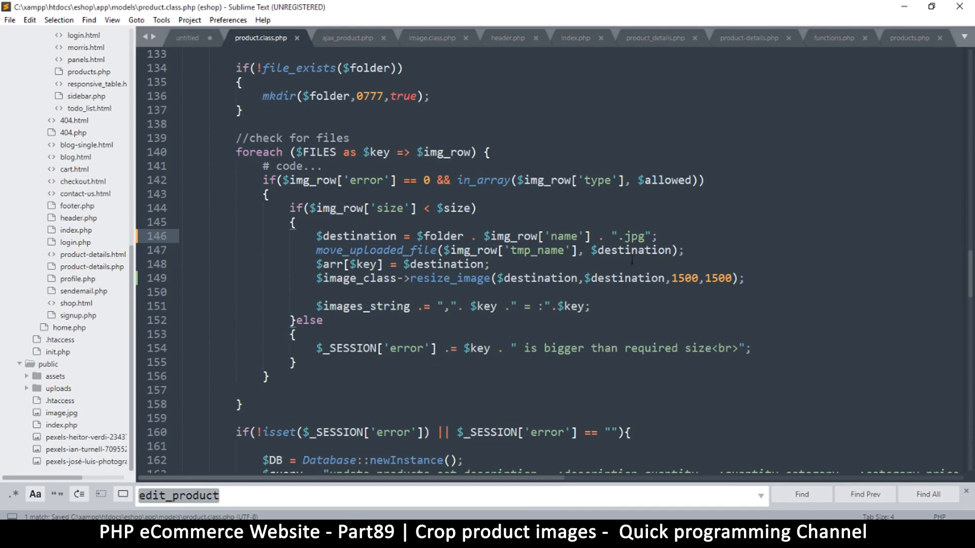
# Replace $img_row['name'] with $image_class-> and bring up image.class.php
pyautogui.doubleClick(512, 236)
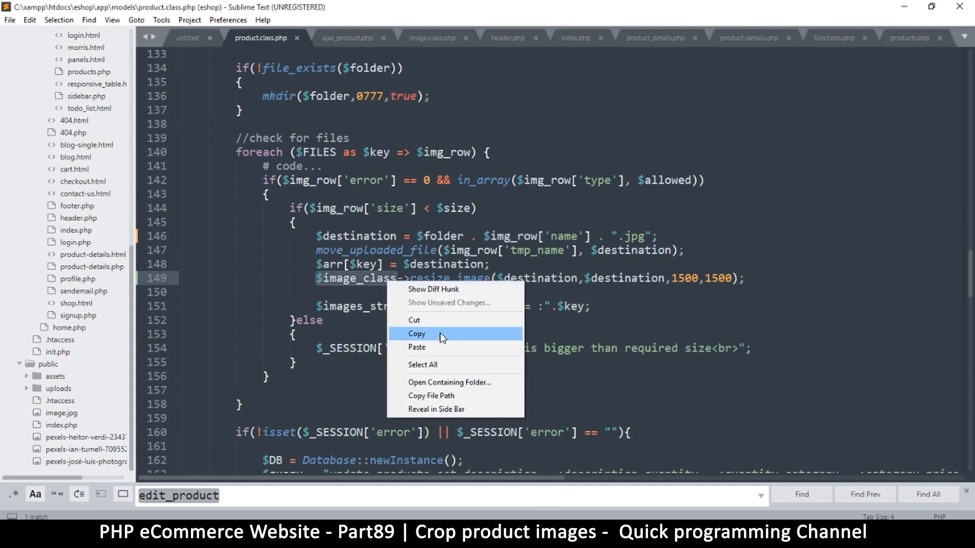
pyautogui.click(416, 334)
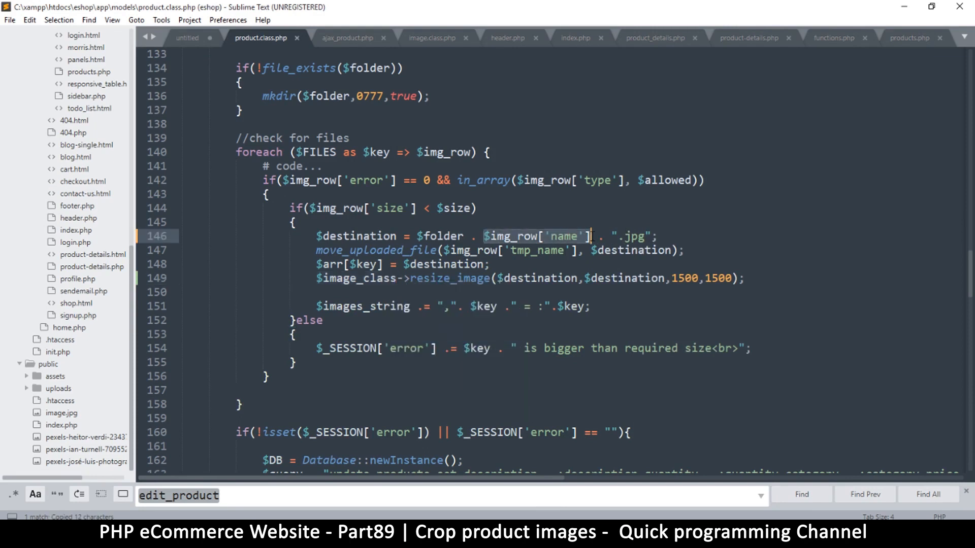
pyautogui.write('$image_class')
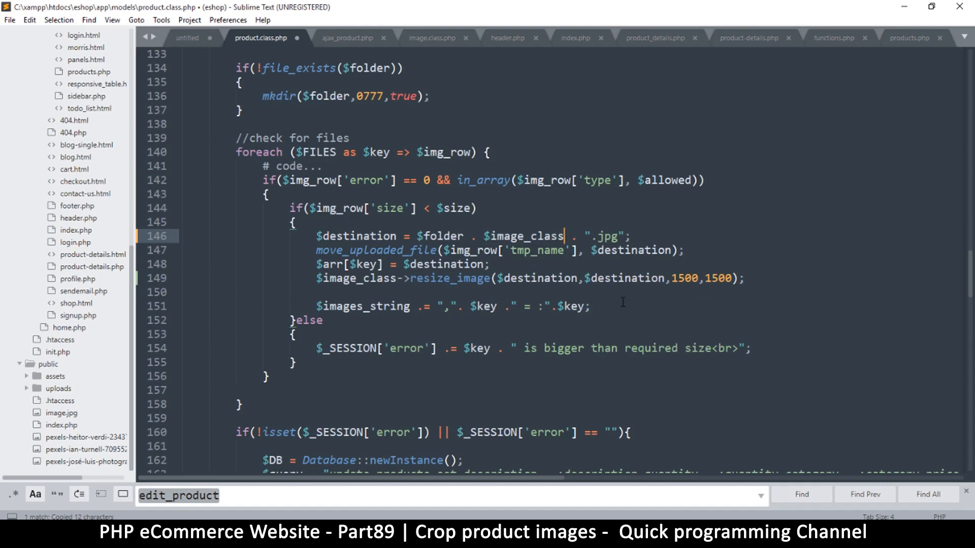
pyautogui.write('->')
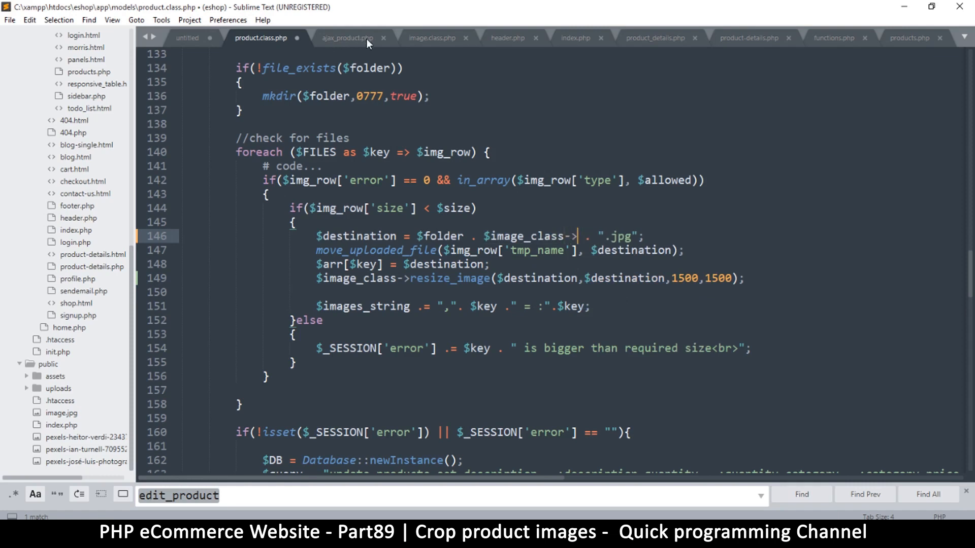
pyautogui.click(430, 38)
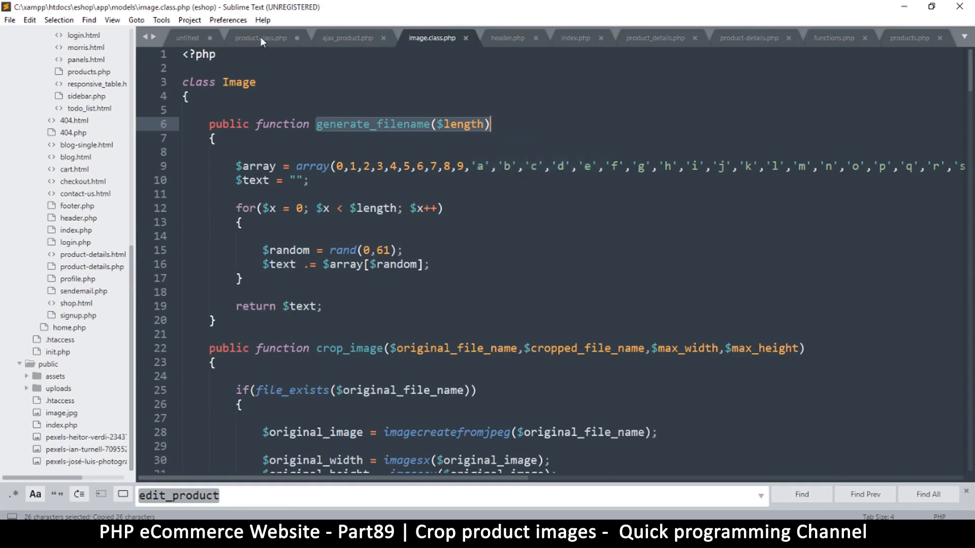
# Paste generate_filename($length) after $image_class-> in product.class.php
pyautogui.click(261, 37)
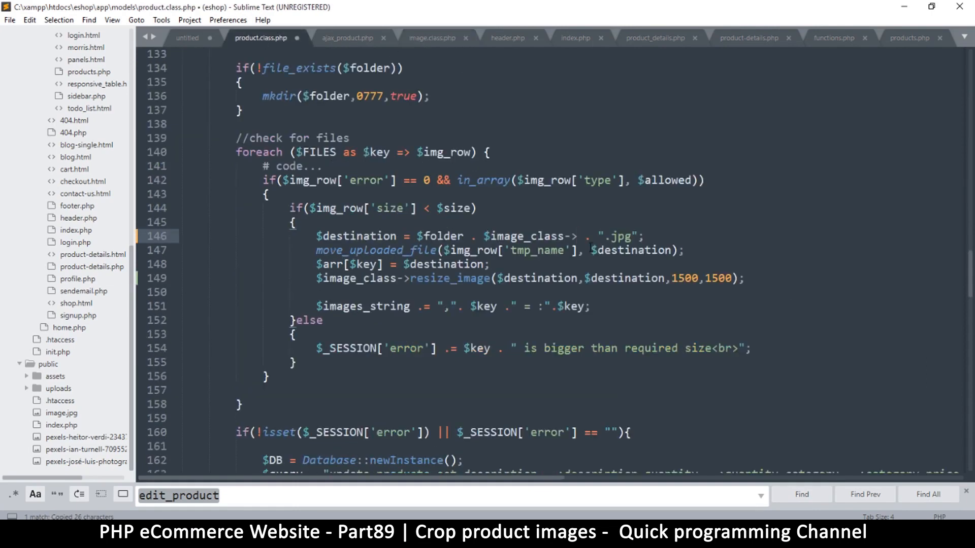
pyautogui.write('generate_filename($length)')
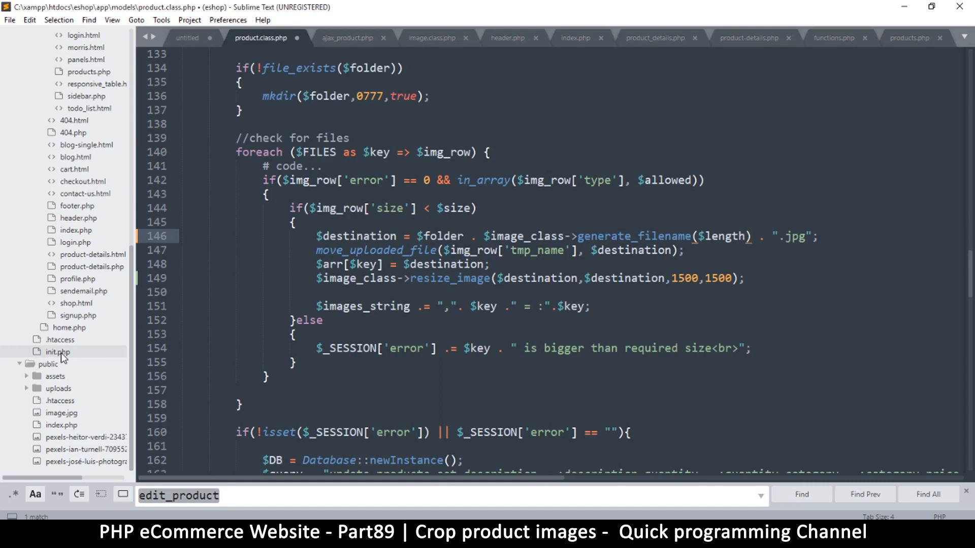
pyautogui.click(28, 388)
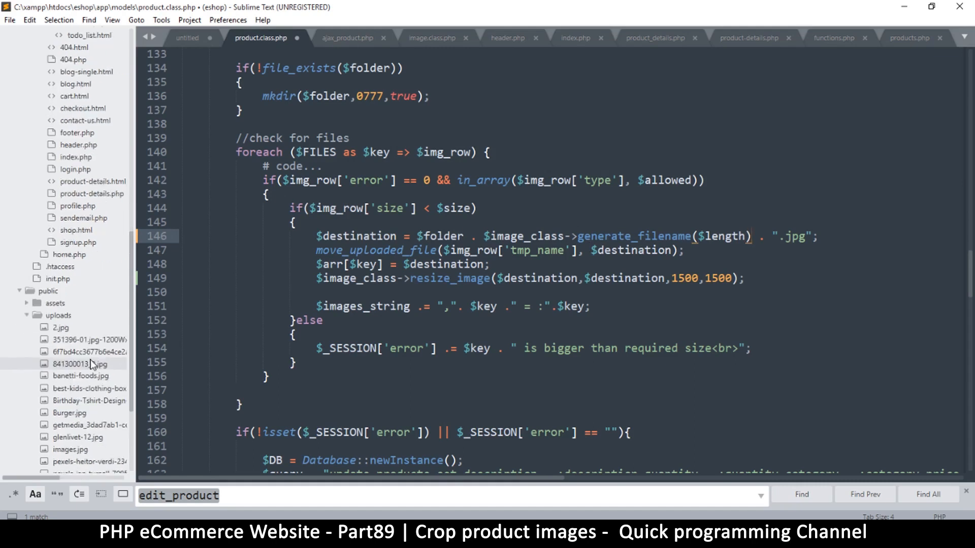
pyautogui.scroll(-3)
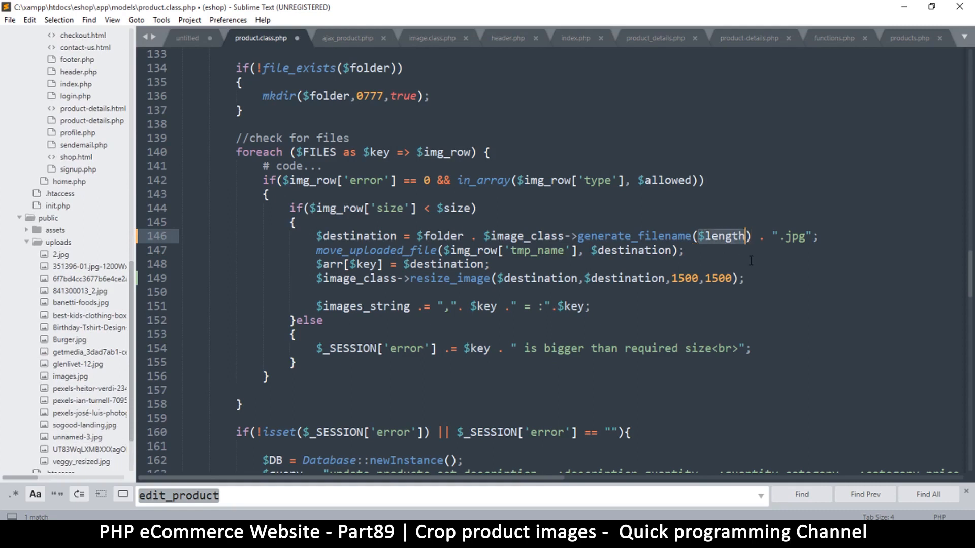
# Change the filename length to 60 and save product.class.php
pyautogui.write('60')
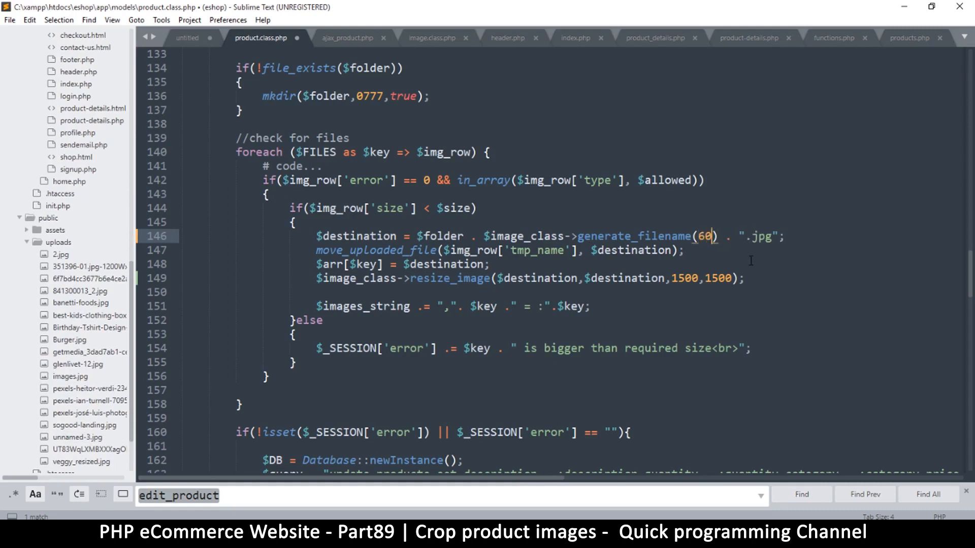
pyautogui.press('ctrl+s')
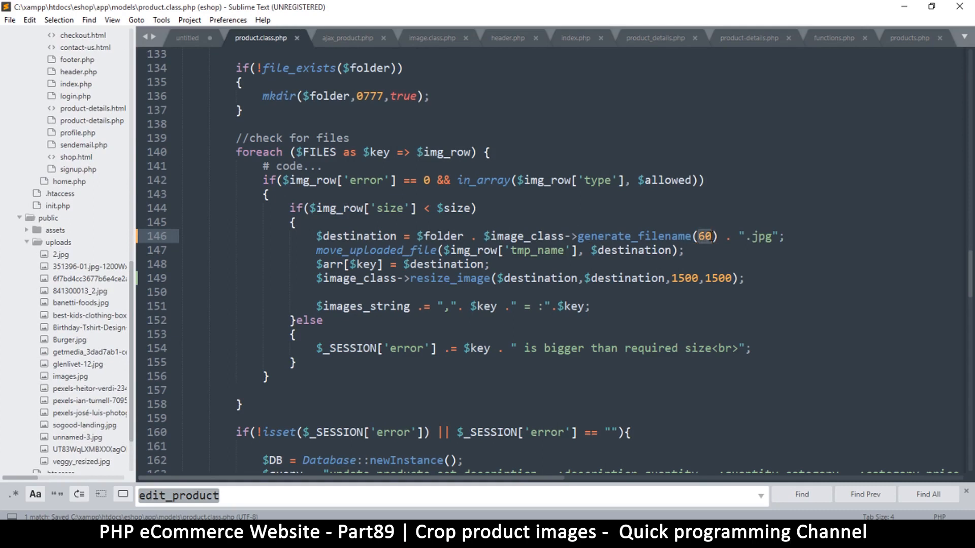
pyautogui.click(693, 239)
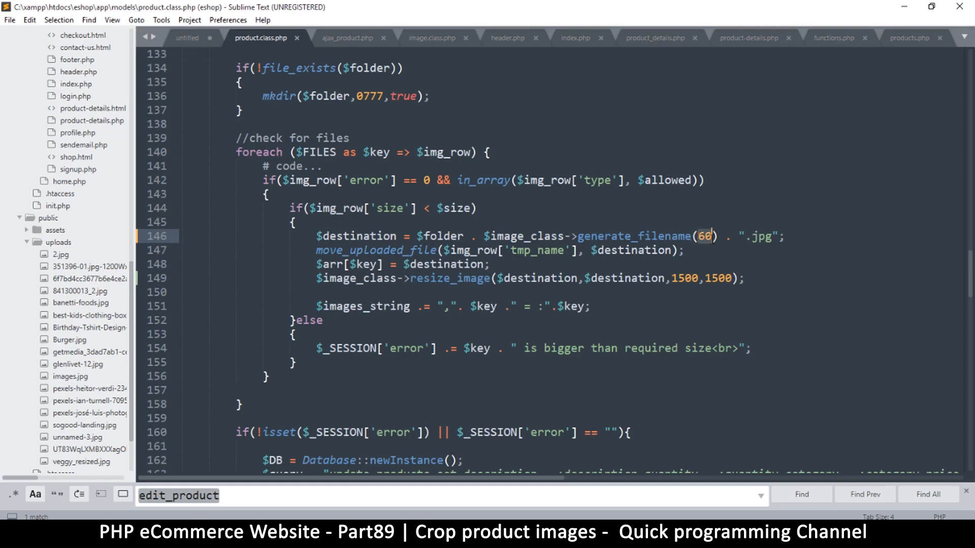
pyautogui.moveTo(704, 247)
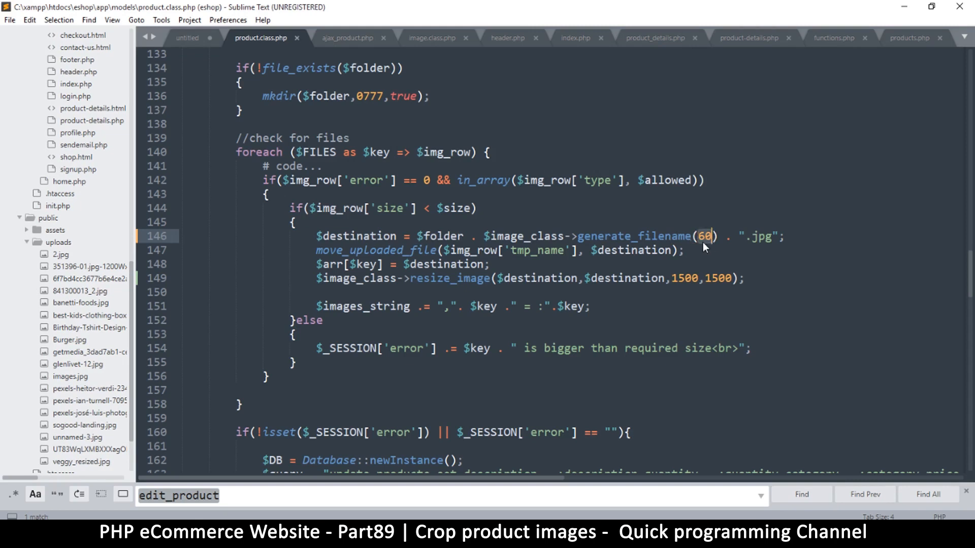
pyautogui.press('ctrl+s')
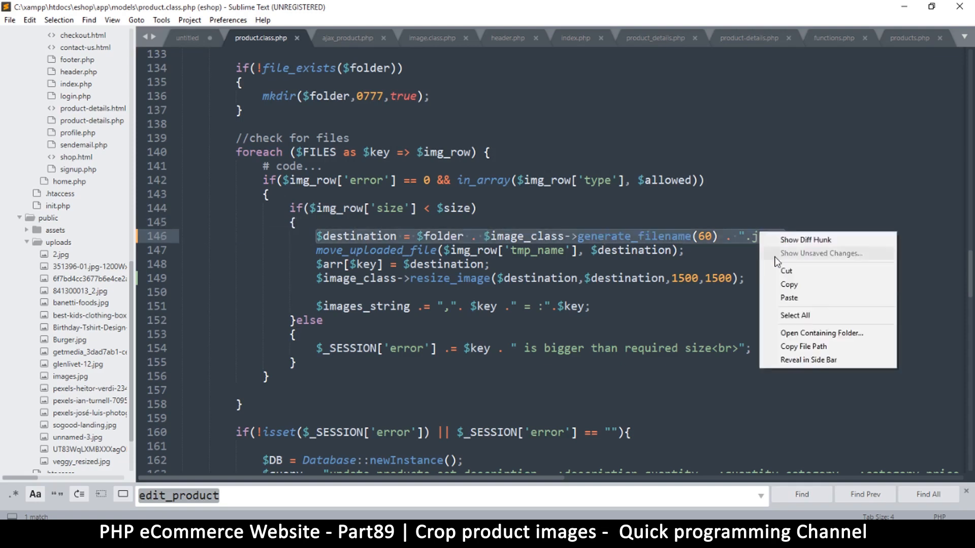
pyautogui.moveTo(788, 284)
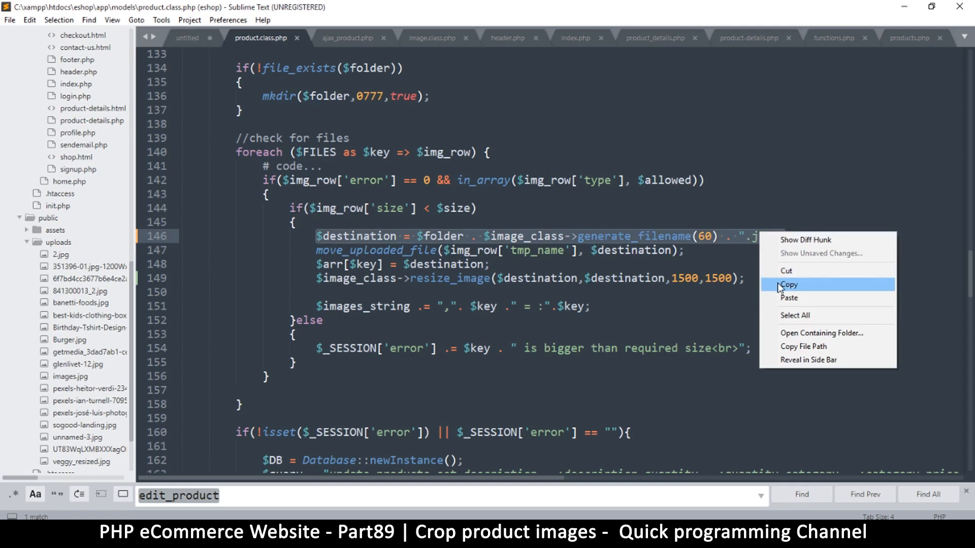
# Copy the generate_filename(60) destination line into the add-product upload loop at line 72
pyautogui.click(788, 285)
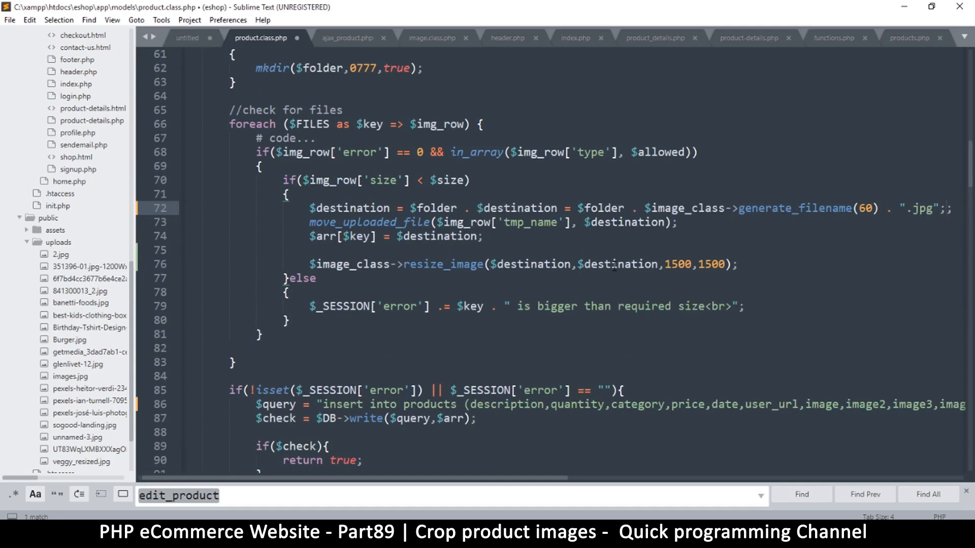
pyautogui.moveTo(331, 196)
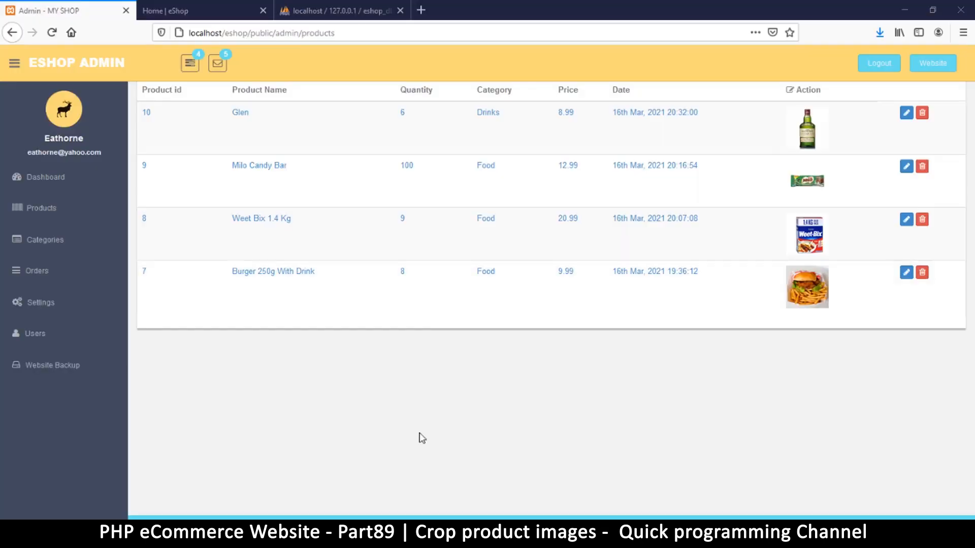
pyautogui.moveTo(413, 224)
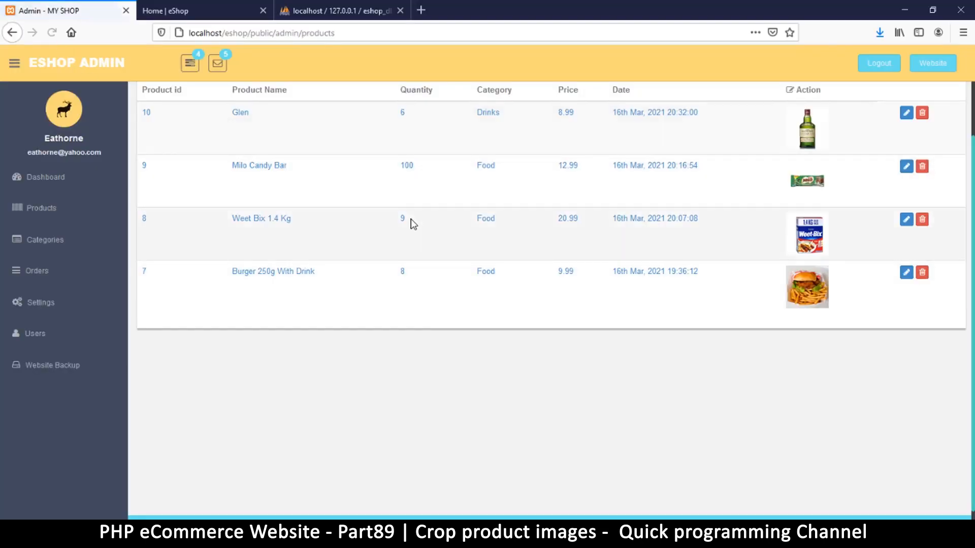
# Start a new product in eShop Admin and attach the McCain fries image
pyautogui.click(218, 161)
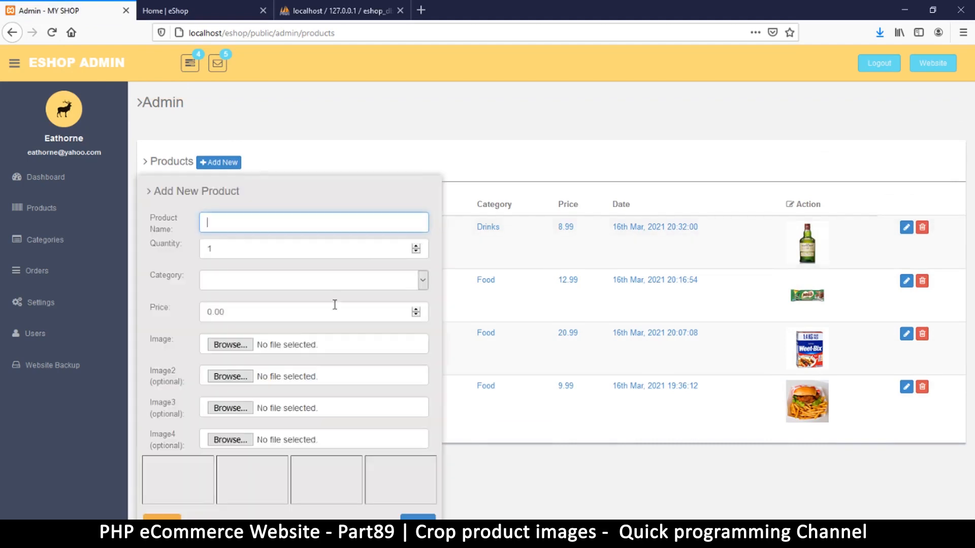
pyautogui.click(229, 345)
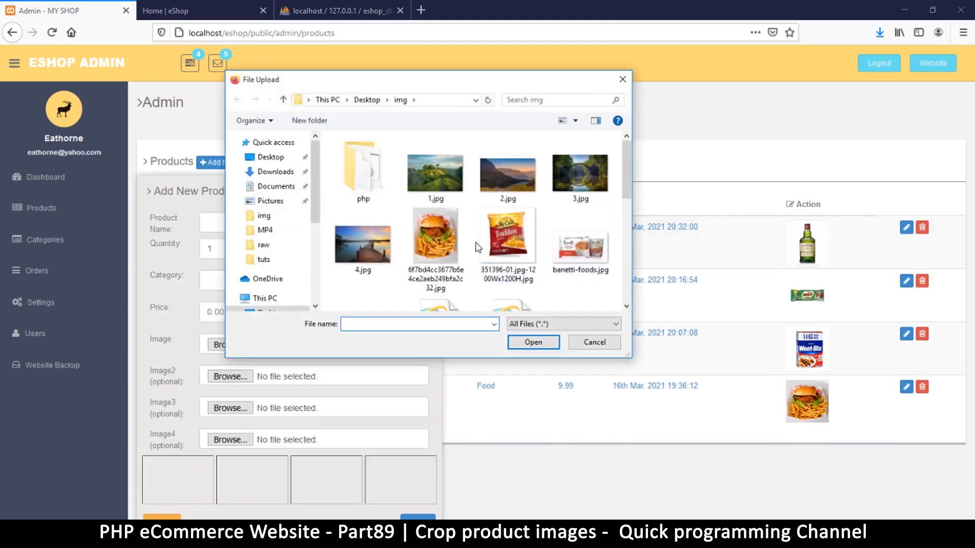
pyautogui.moveTo(508, 235)
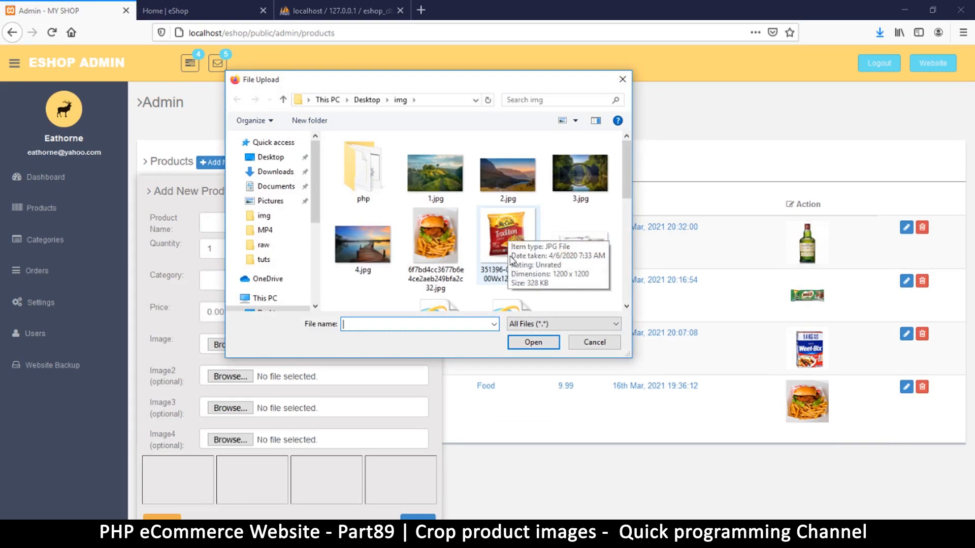
pyautogui.moveTo(511, 260)
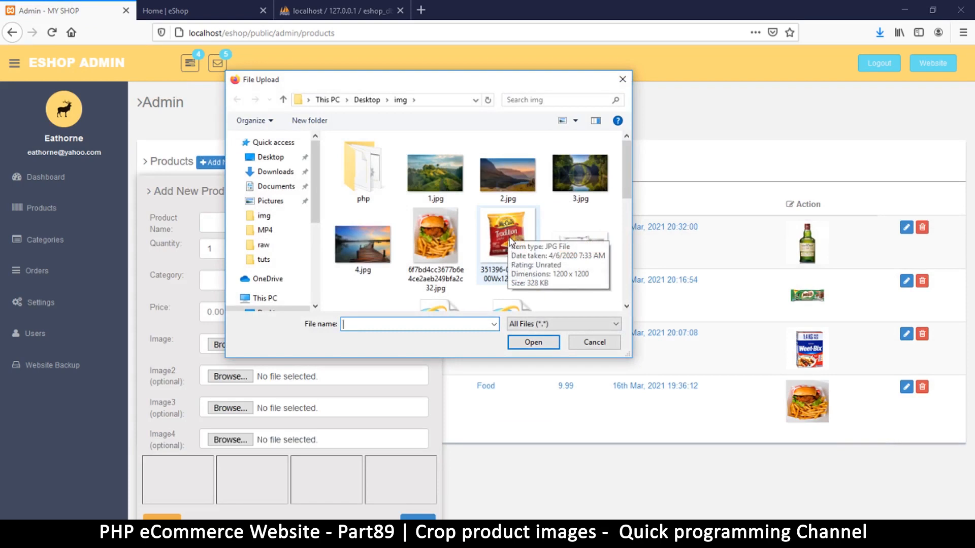
pyautogui.click(508, 236)
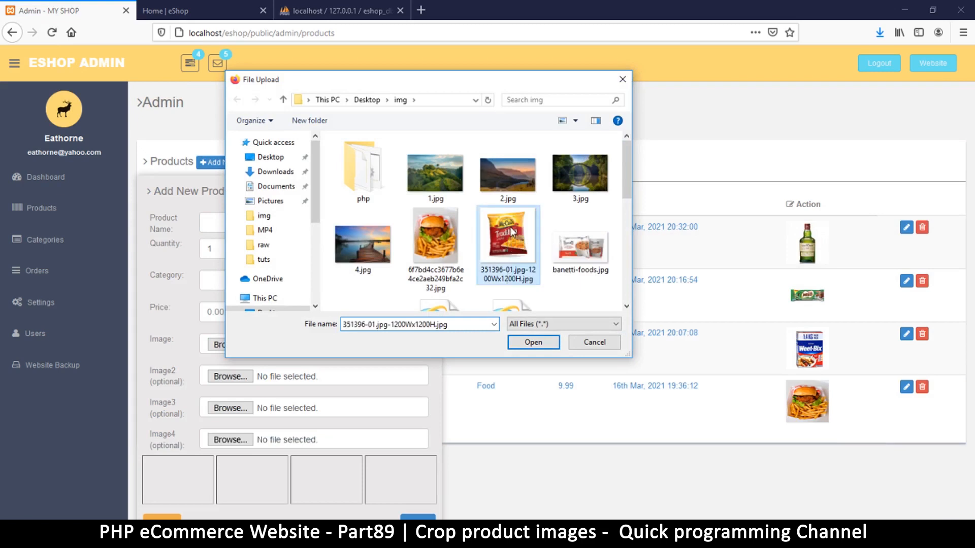
pyautogui.click(532, 341)
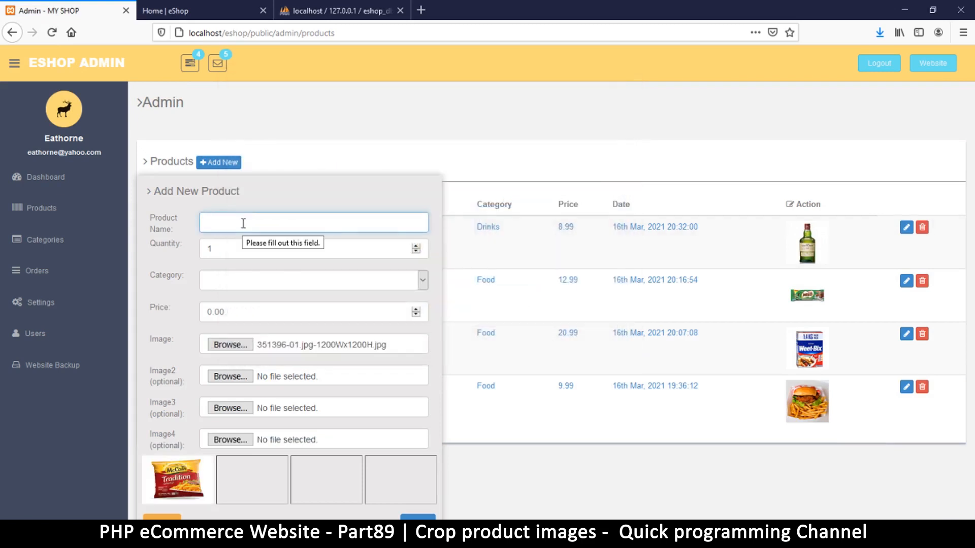
# Enter name Mclain Traditional, quantity 5, category Food, price 6.99, and save
pyautogui.write('M')
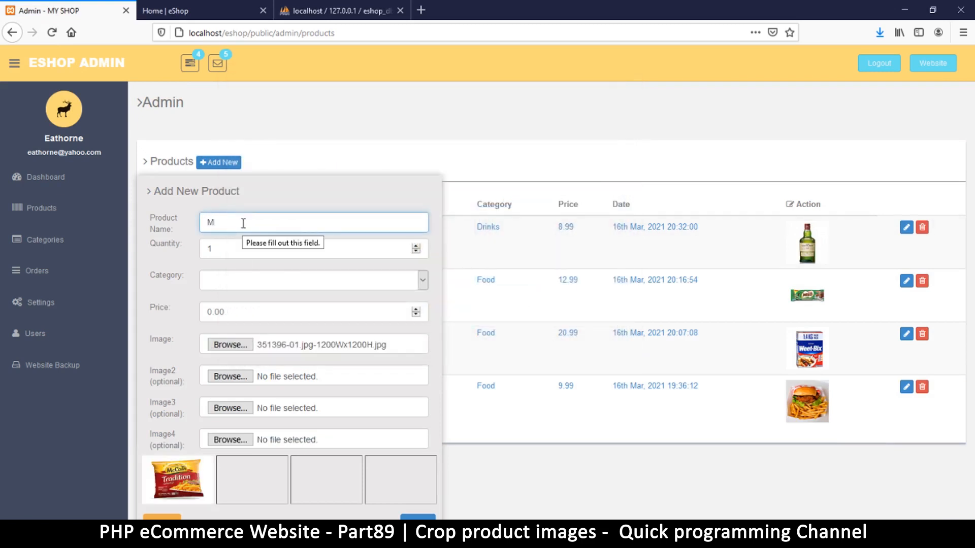
pyautogui.write('clai')
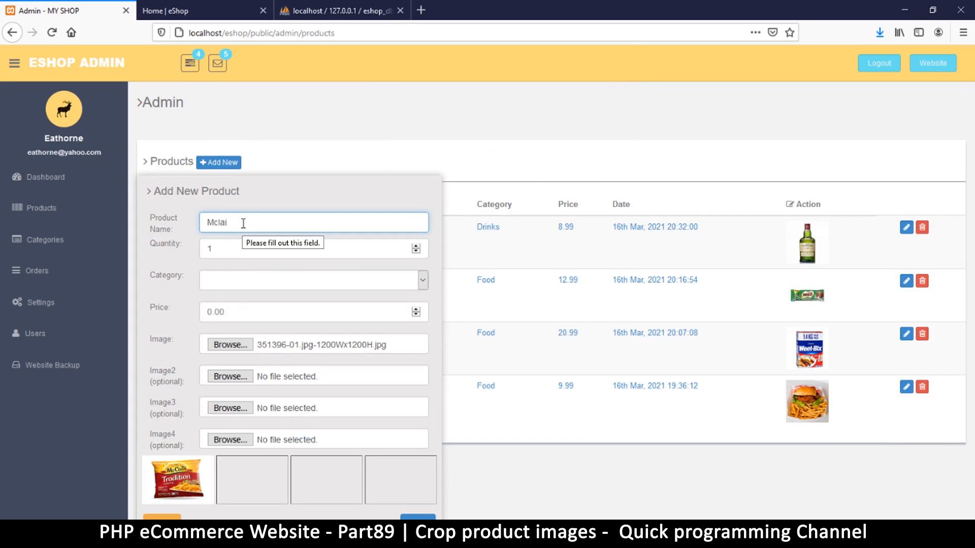
pyautogui.write('n tra')
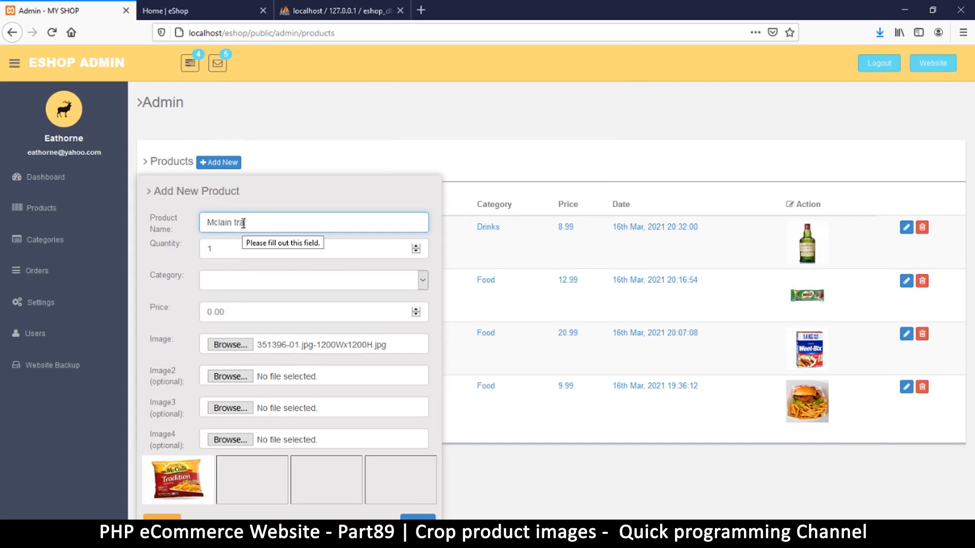
pyautogui.write('nd')
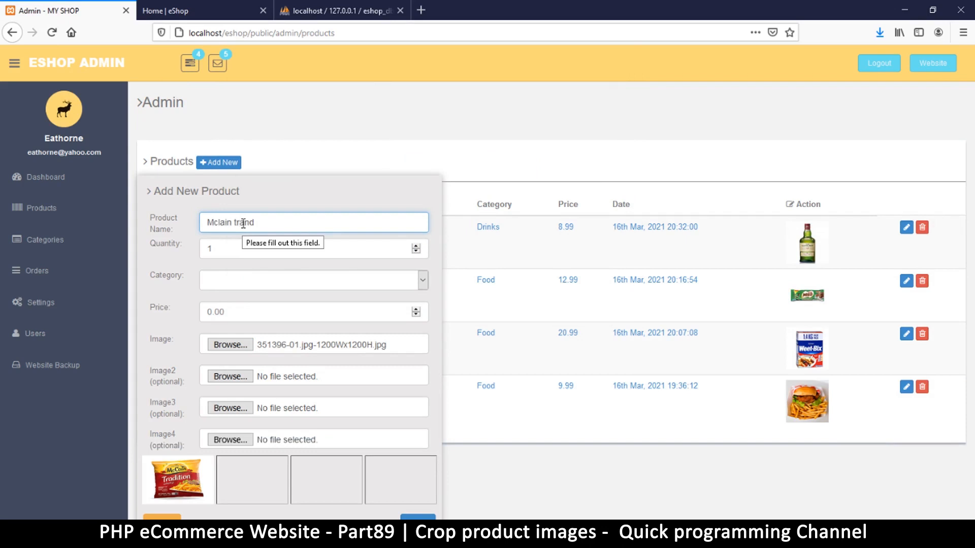
pyautogui.write('traditional')
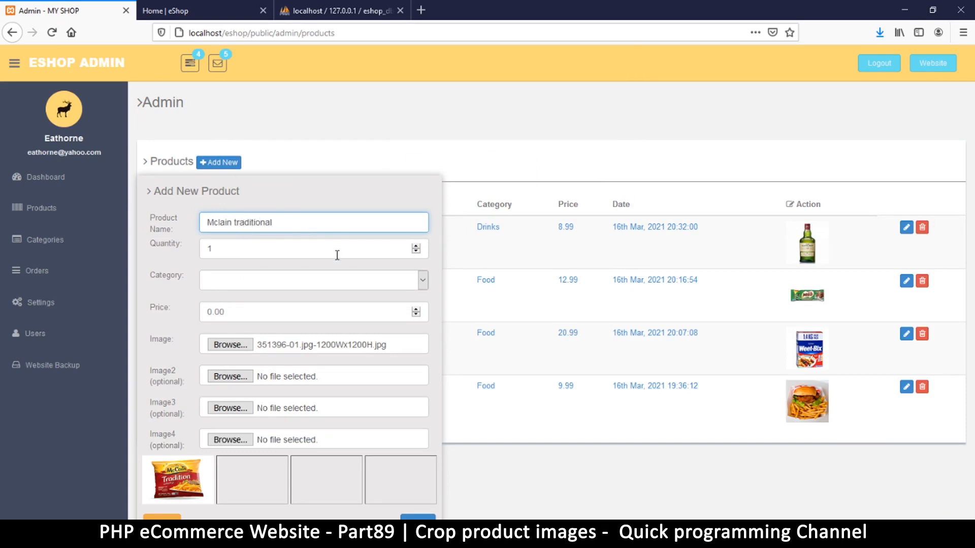
pyautogui.click(415, 246)
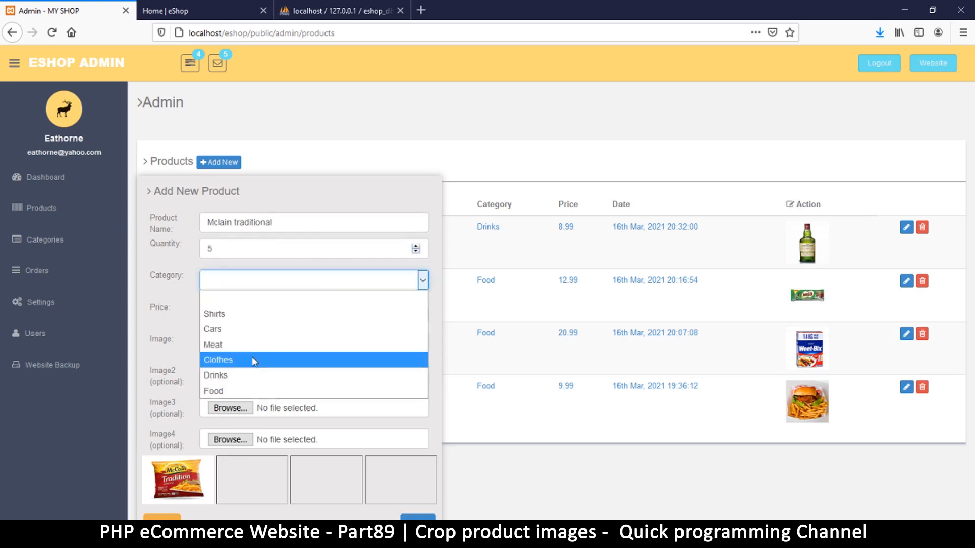
pyautogui.moveTo(254, 391)
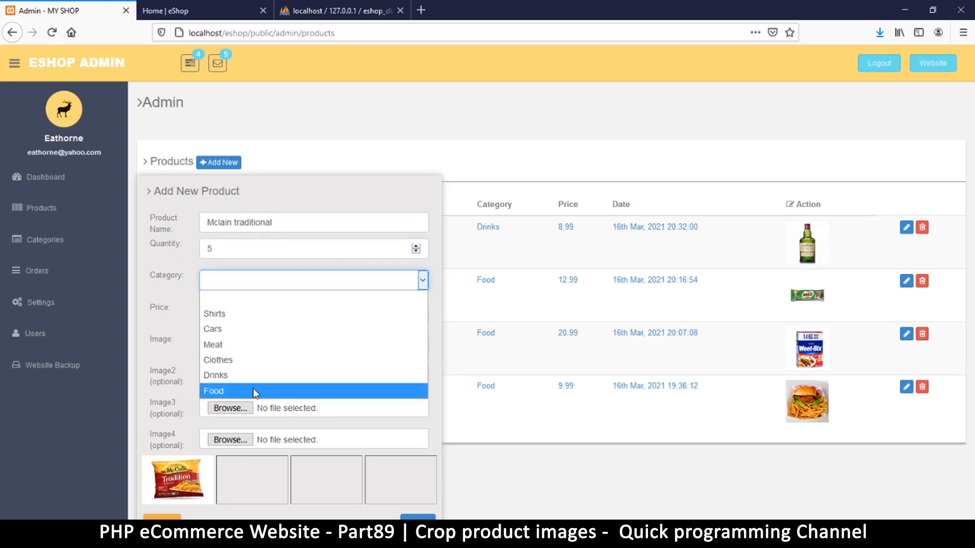
pyautogui.click(213, 391)
pyautogui.write('8')
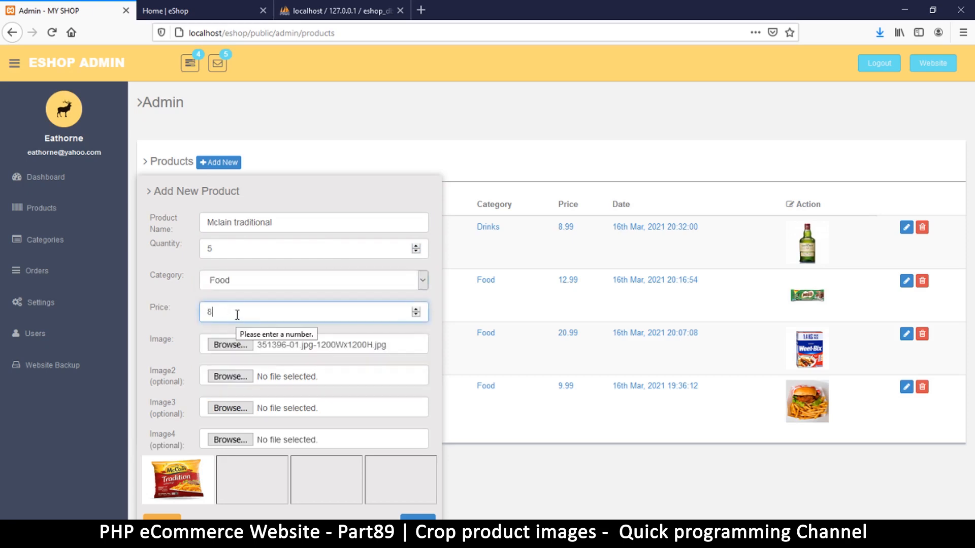
pyautogui.write('6')
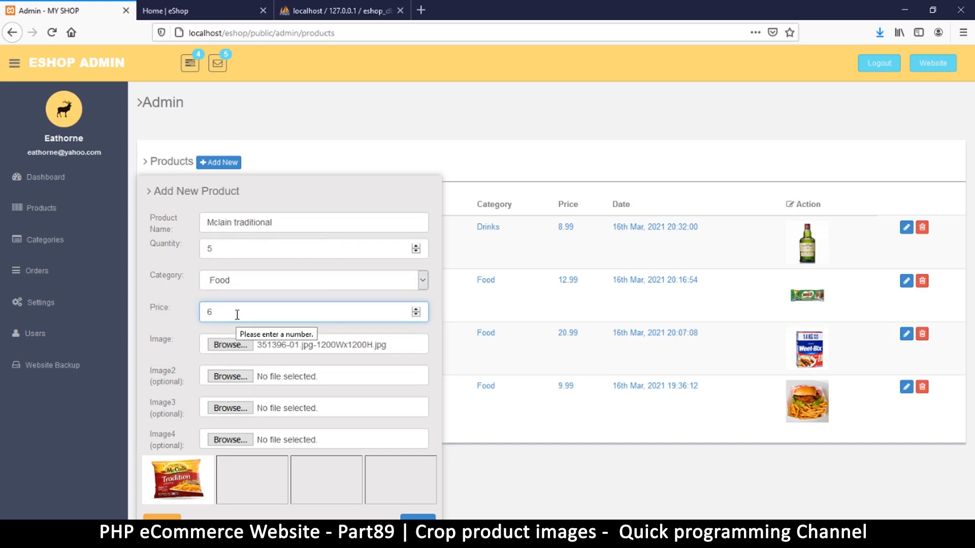
pyautogui.write('.99')
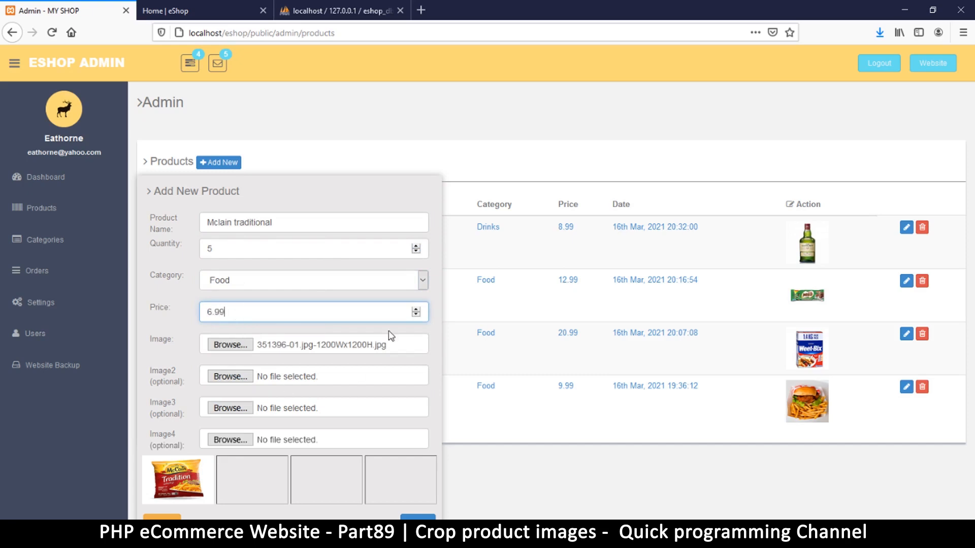
pyautogui.scroll(-3)
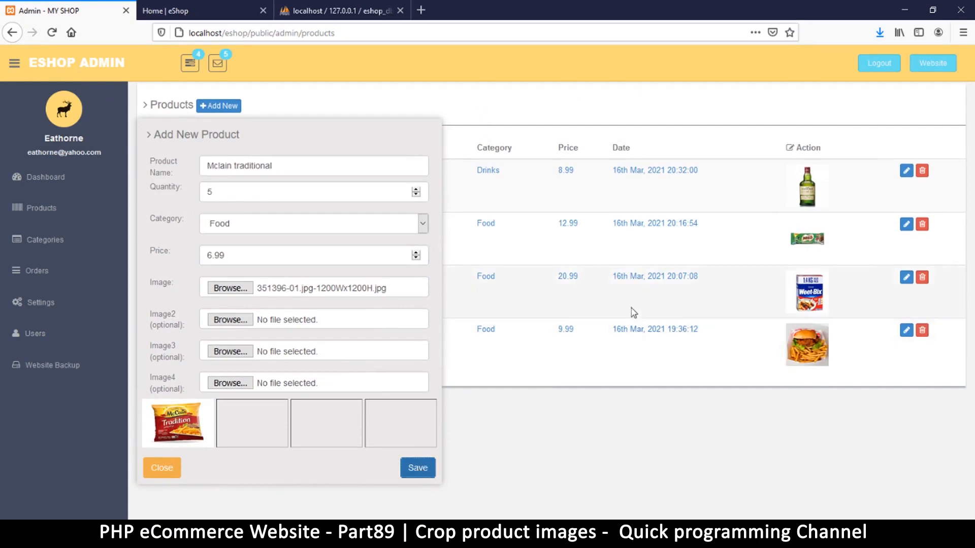
pyautogui.click(417, 468)
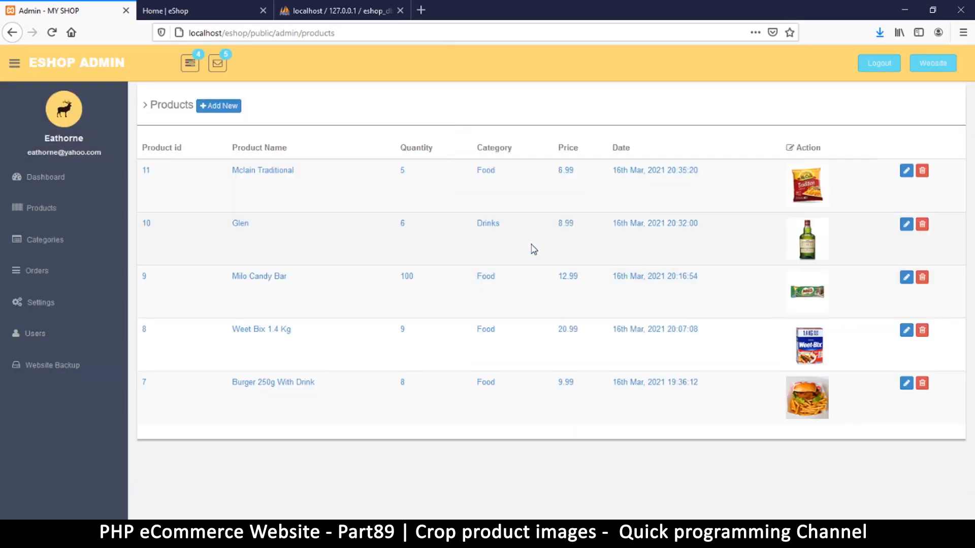
pyautogui.moveTo(334, 87)
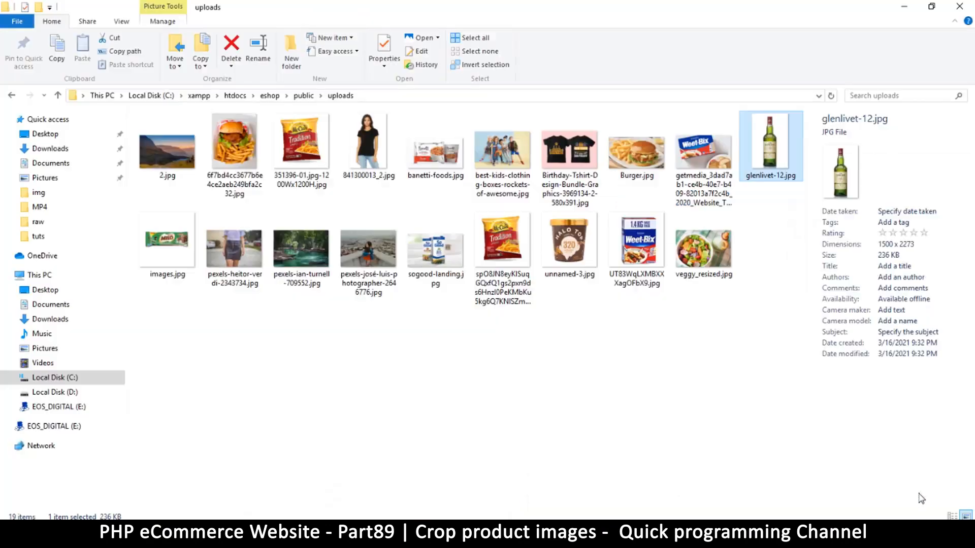
pyautogui.click(502, 239)
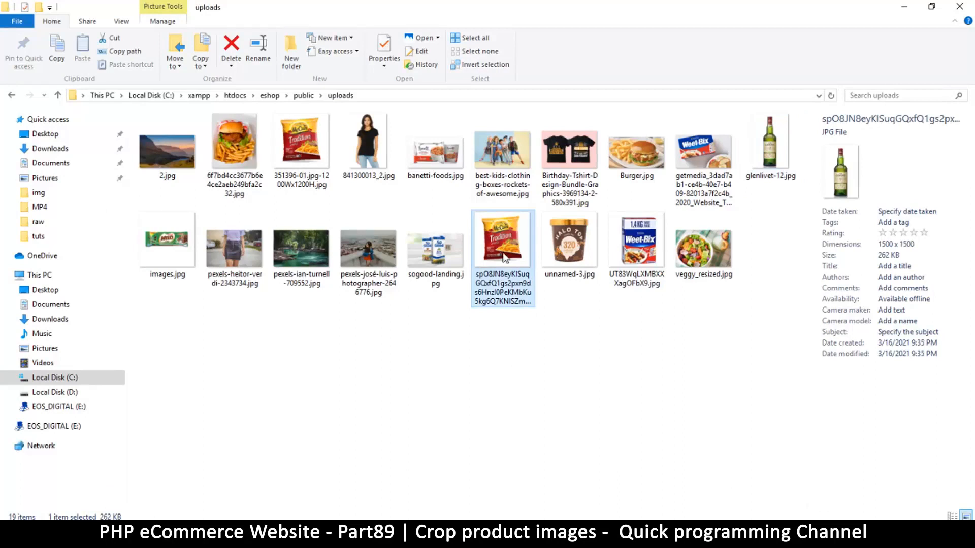
pyautogui.click(502, 240)
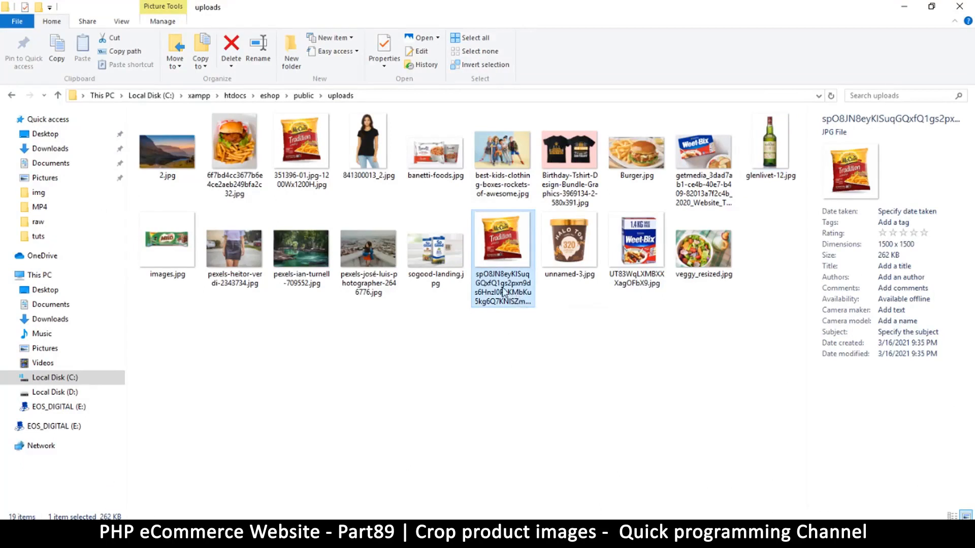
pyautogui.moveTo(501, 293)
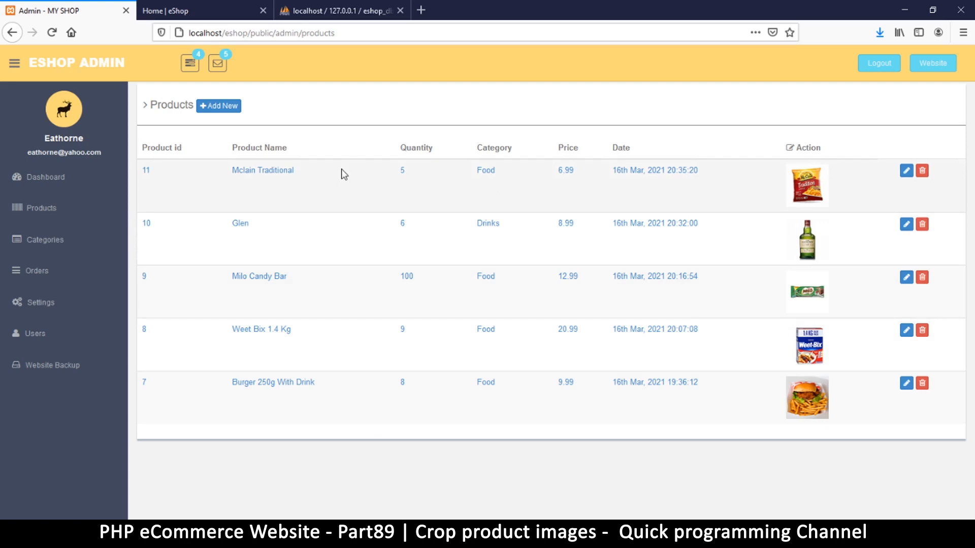
# Browse the storefront home page's featured items to find Mclain Traditional at $6.99
pyautogui.click(199, 11)
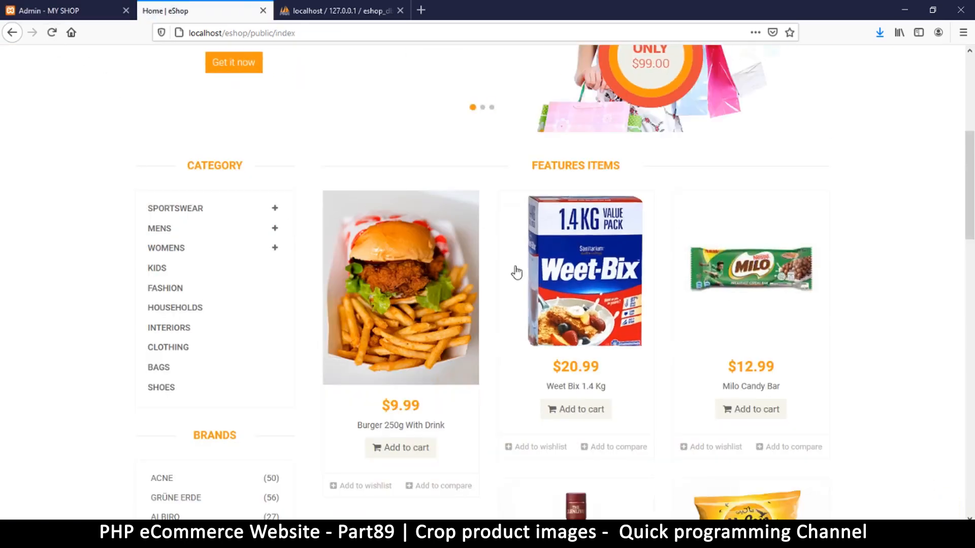
pyautogui.scroll(-3)
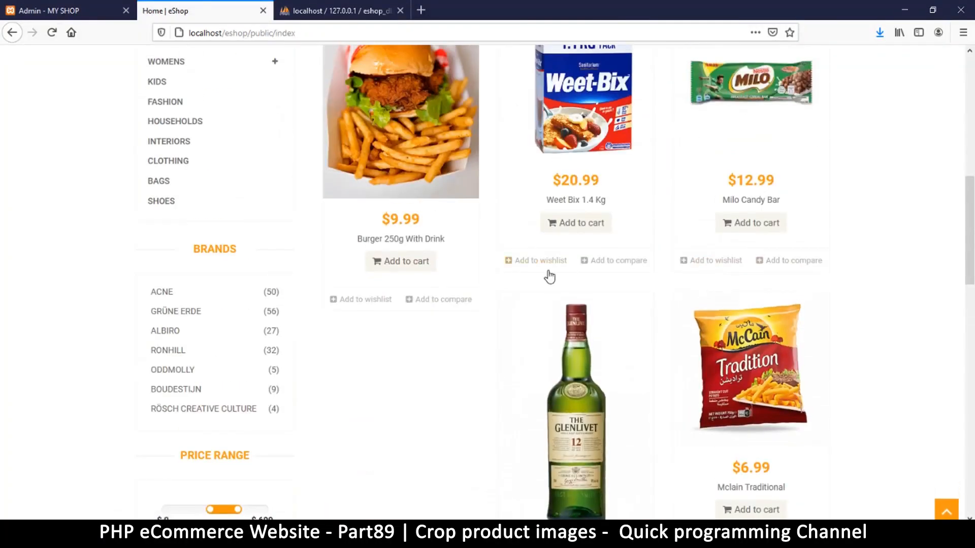
pyautogui.scroll(3)
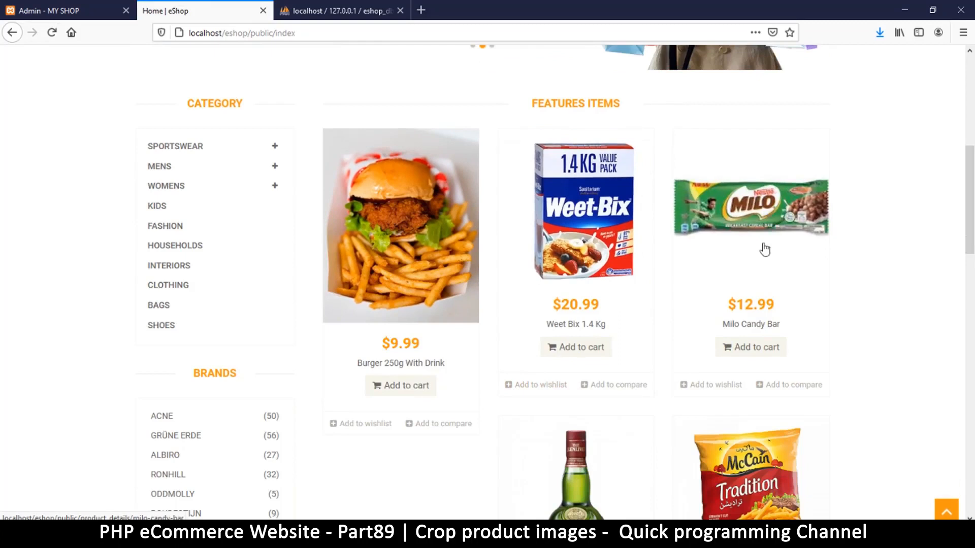
pyautogui.scroll(-3)
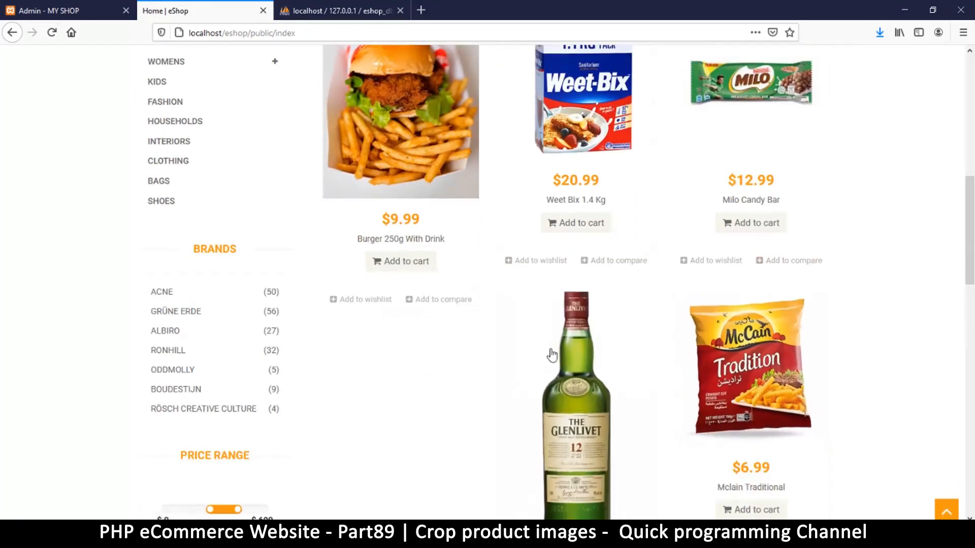
pyautogui.scroll(3)
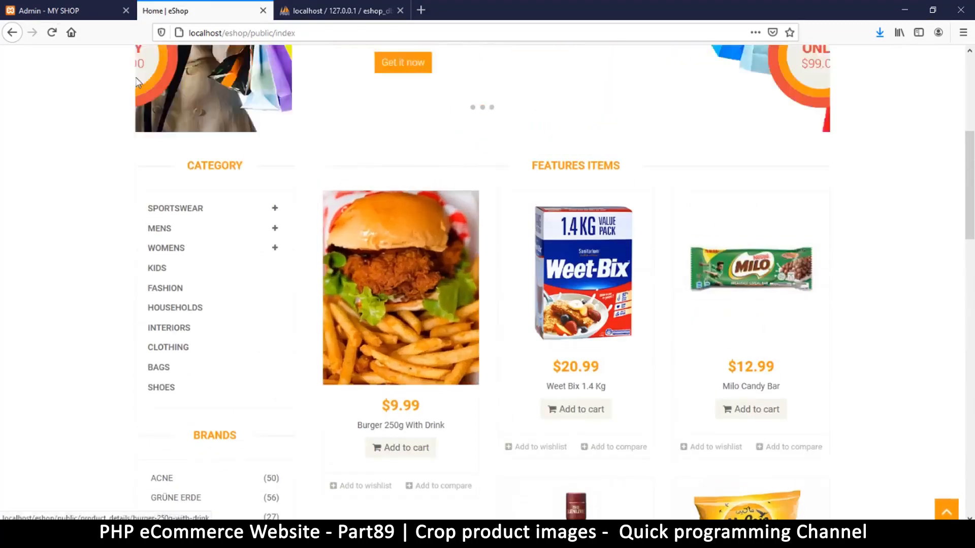
pyautogui.click(62, 11)
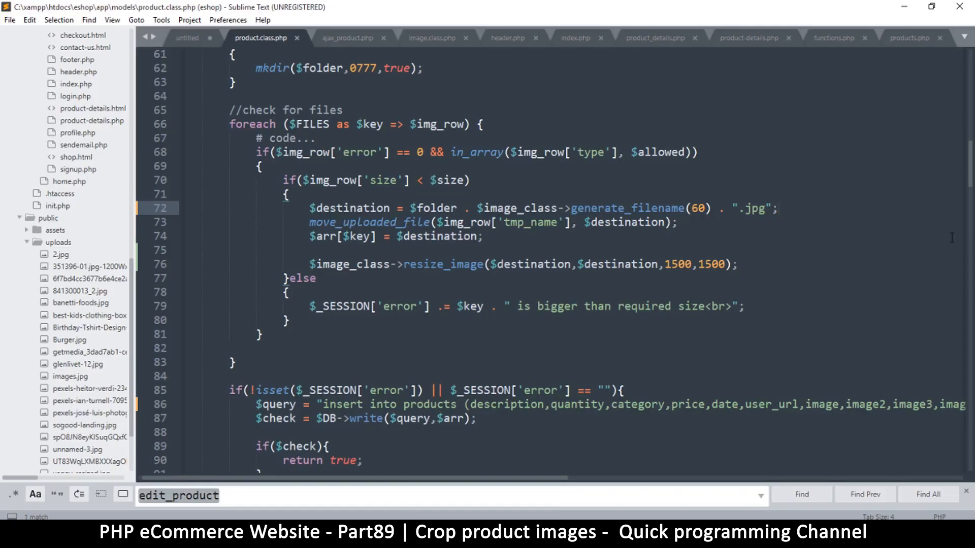
# Scroll image.class.php to the 600x600 get_thumb_post method, select its name, and save
pyautogui.click(430, 37)
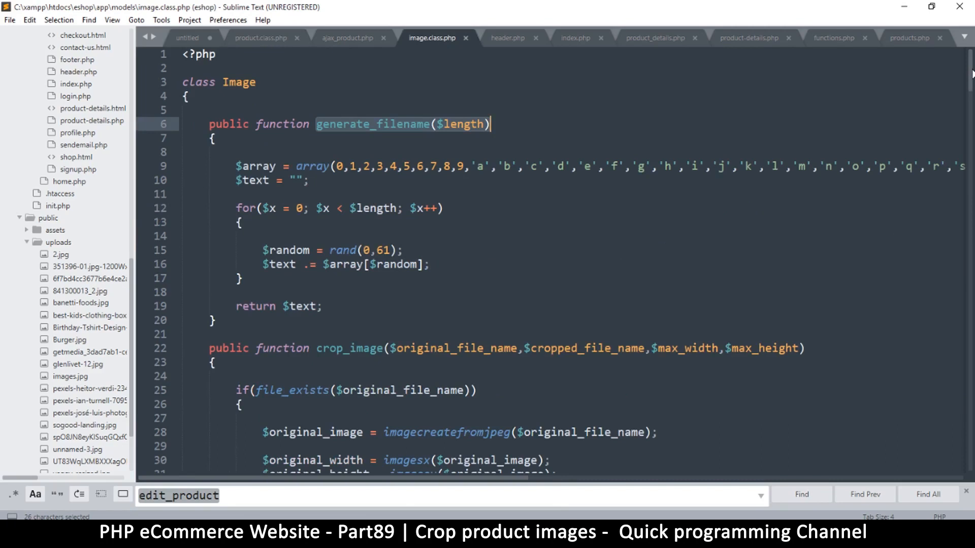
pyautogui.scroll(-3)
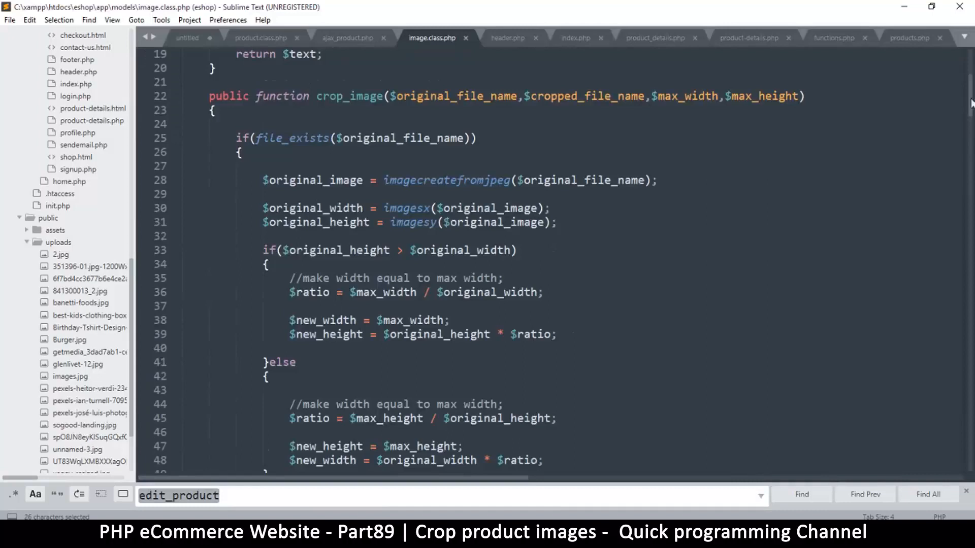
pyautogui.scroll(-3)
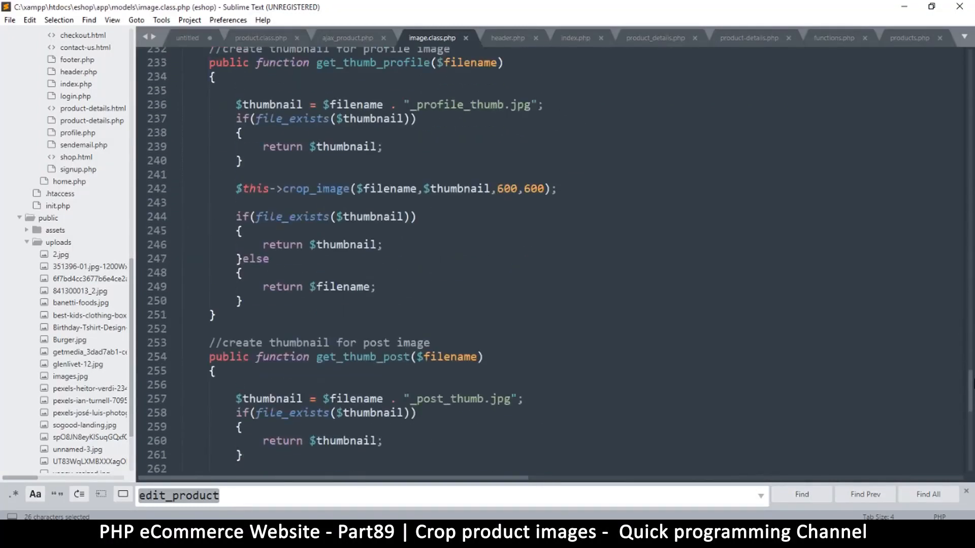
pyautogui.scroll(-3)
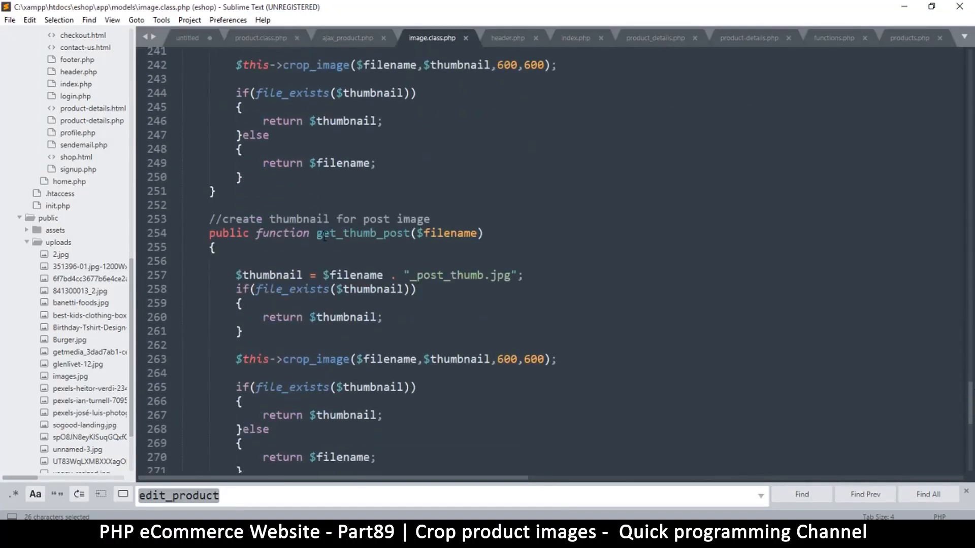
pyautogui.doubleClick(360, 233)
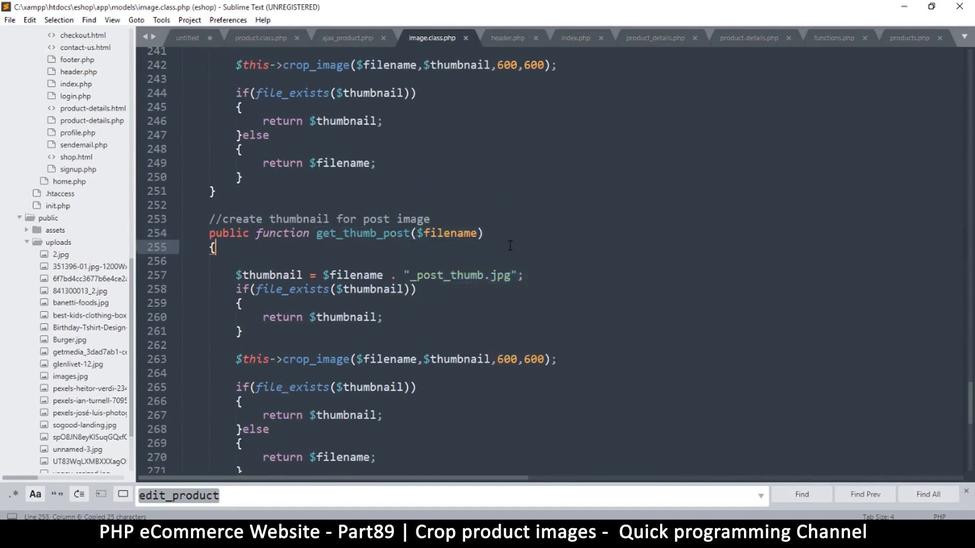
pyautogui.press('ctrl+s')
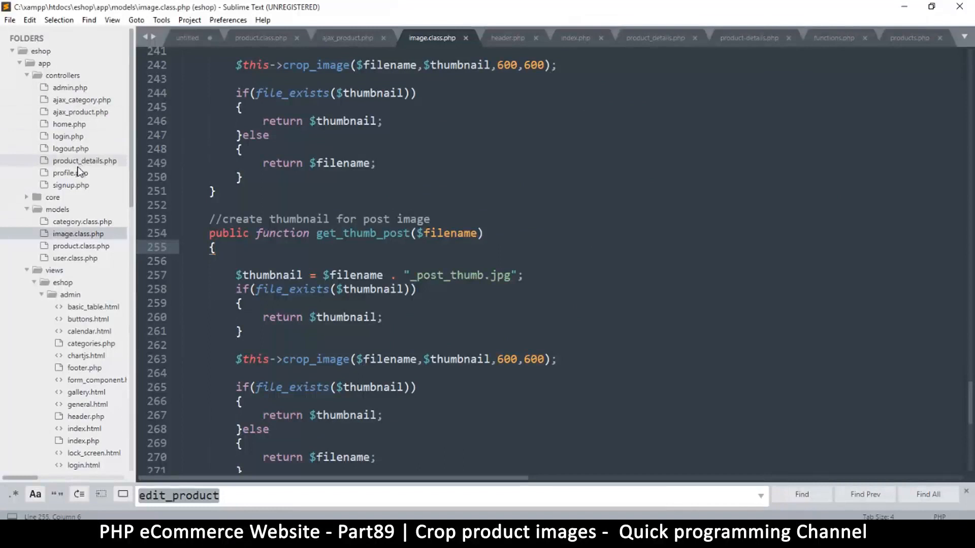
pyautogui.moveTo(68, 124)
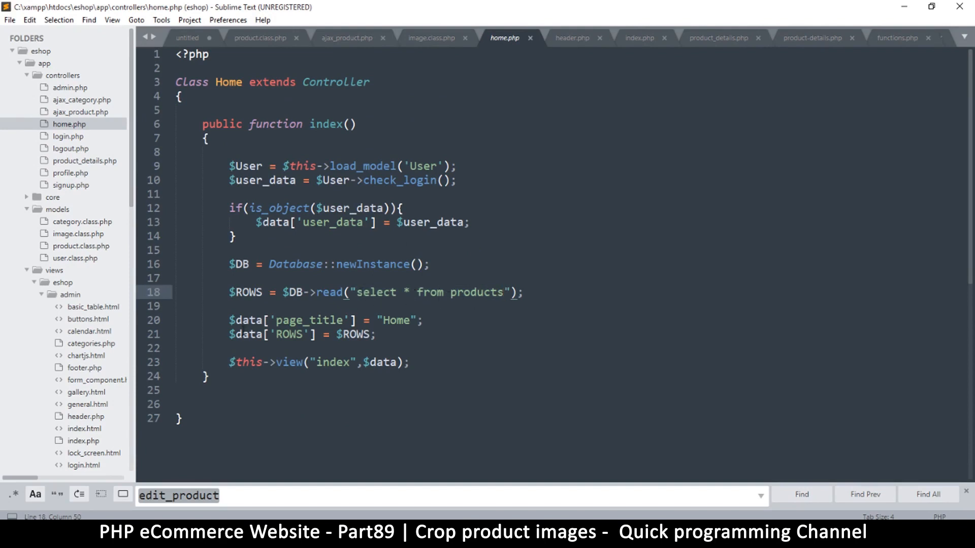
# Select $ROWS in home.php's index and insert a blank line after page_title
pyautogui.scroll(-3)
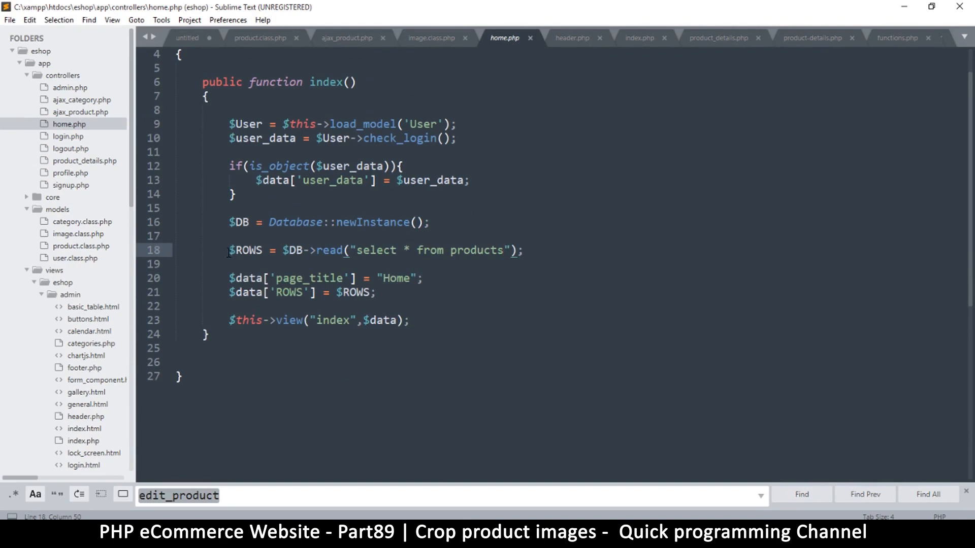
pyautogui.doubleClick(246, 250)
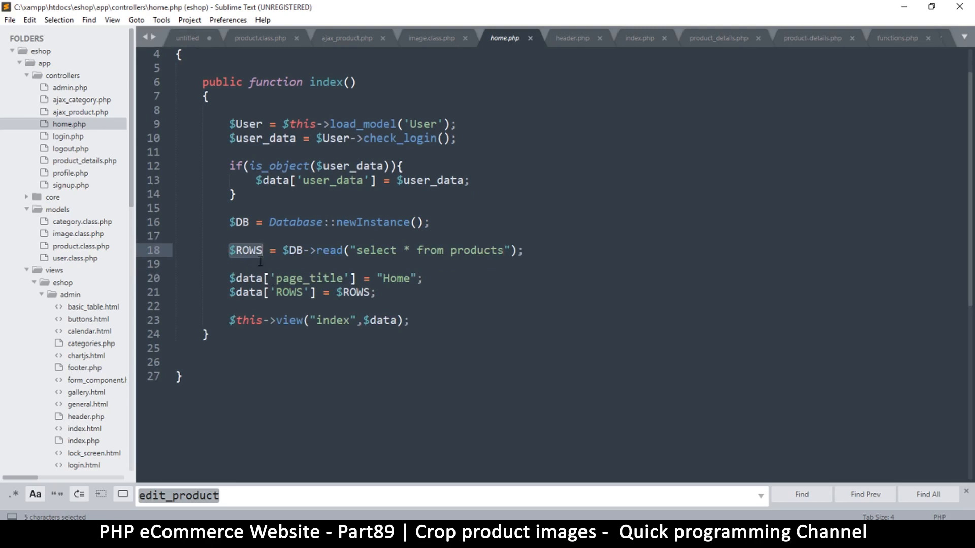
pyautogui.click(288, 263)
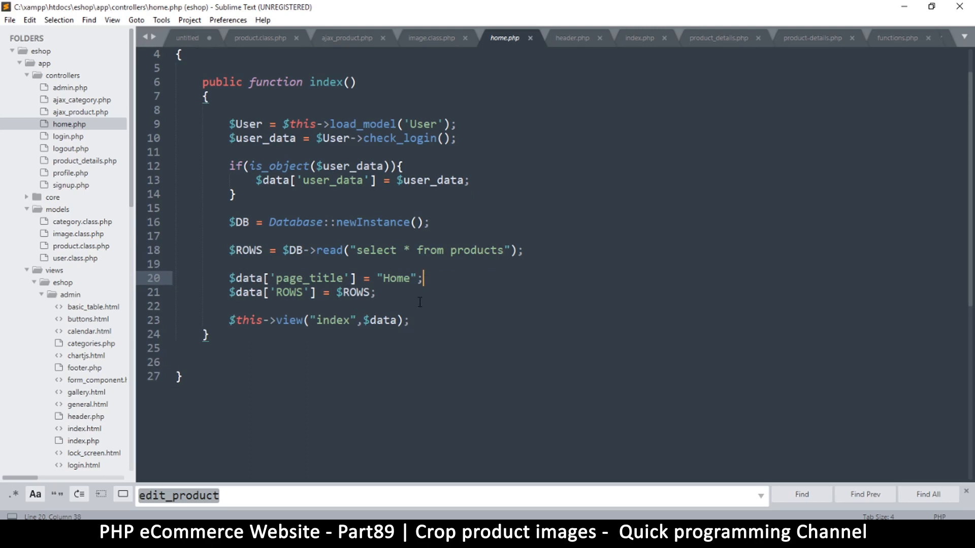
pyautogui.press('enter')
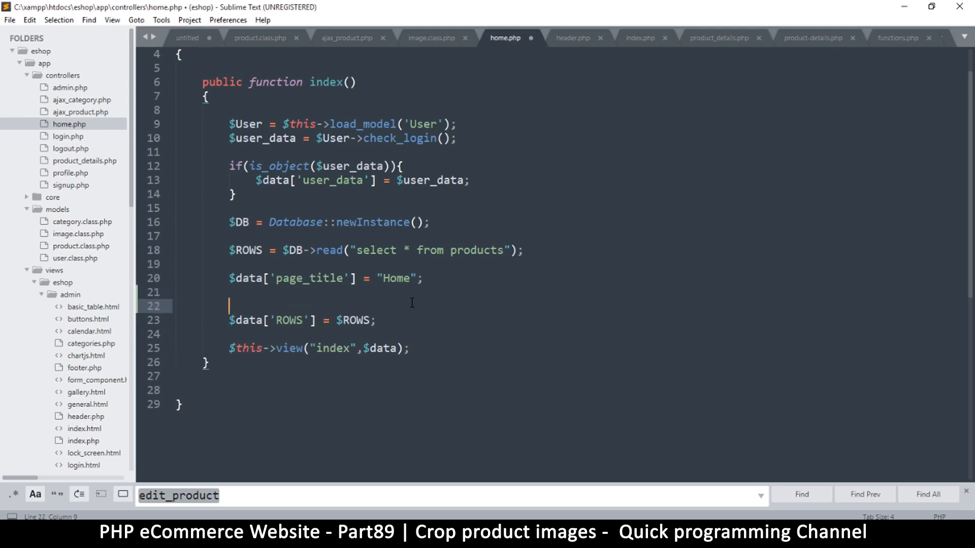
# Write an if($ROWS) block containing foreach($ROWS as $key => $row) in home.php and save
pyautogui.write('if()')
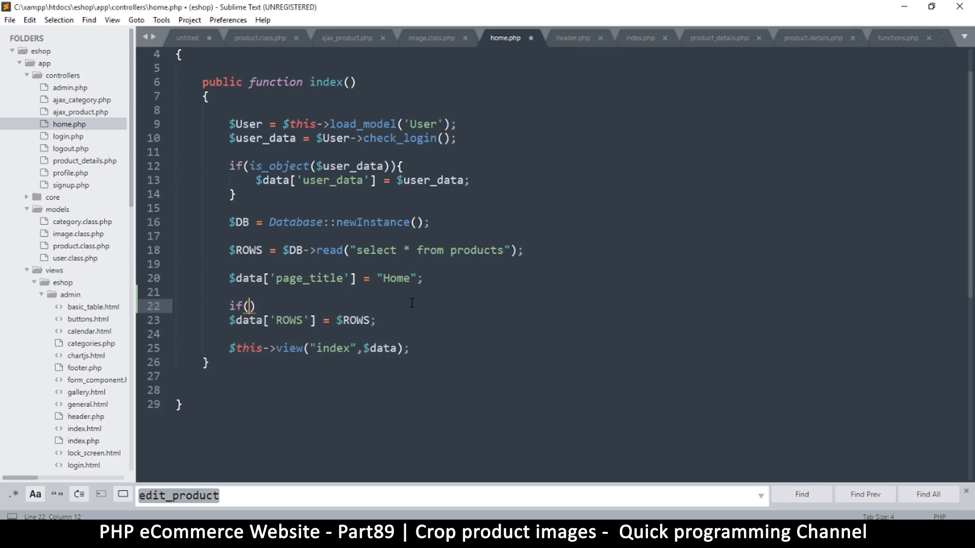
pyautogui.write('$ROWS')
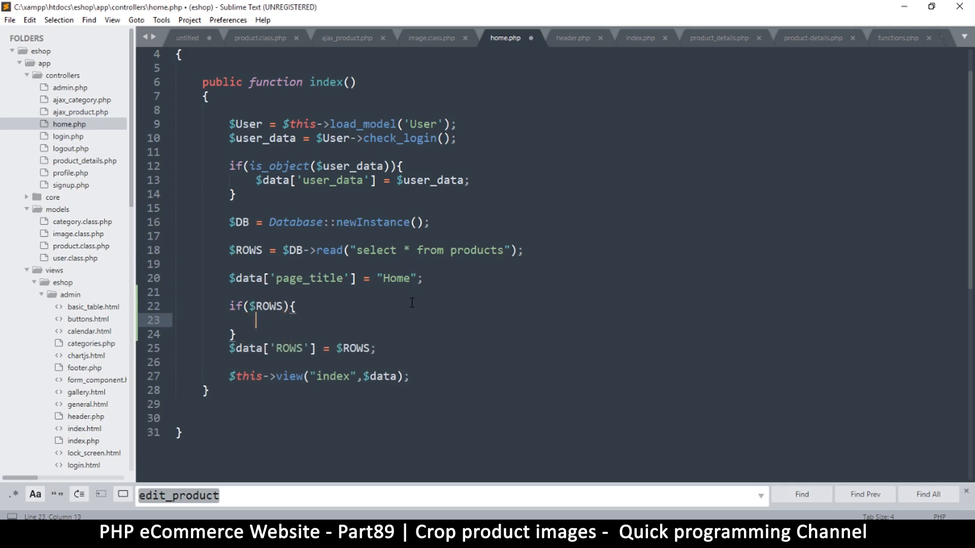
pyautogui.write('foreach ($variable as $key => $value) {')
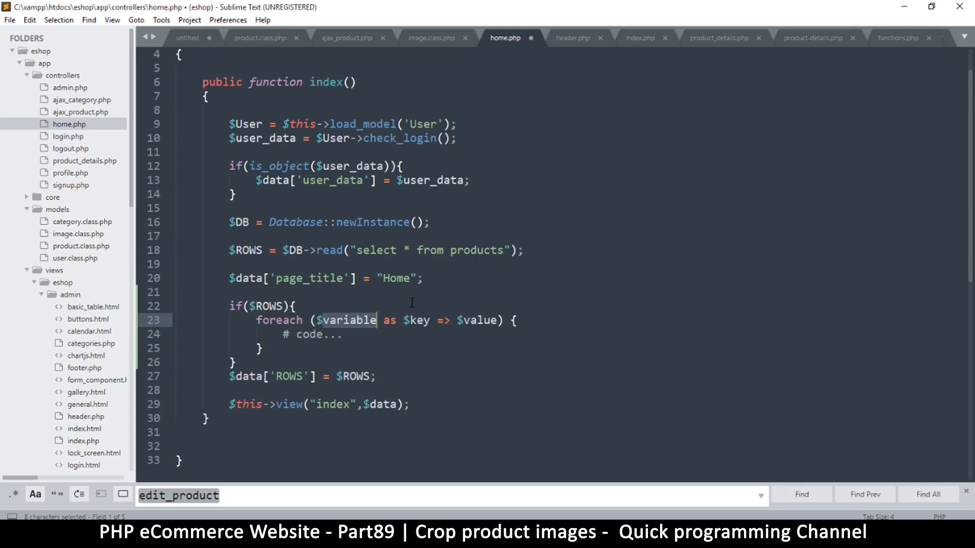
pyautogui.write('$ROWS')
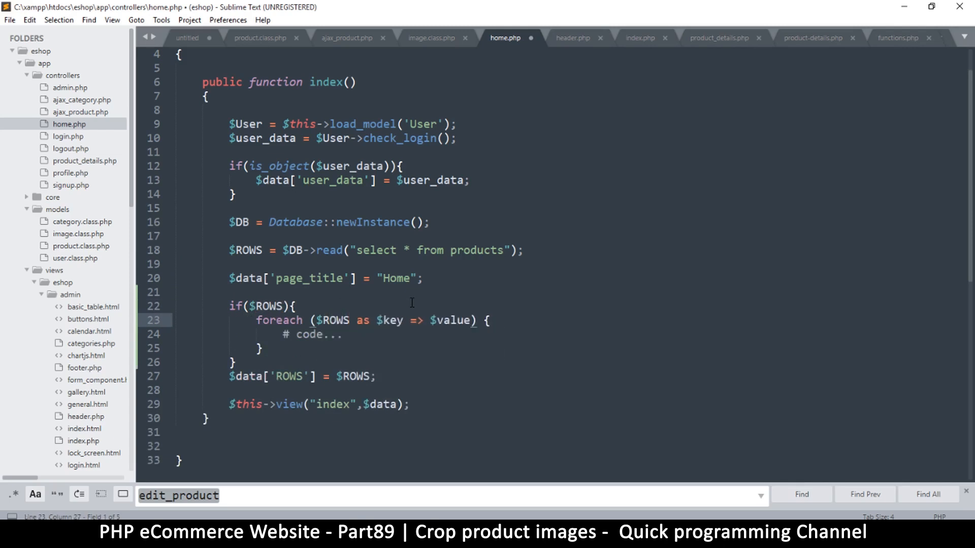
pyautogui.doubleClick(451, 321)
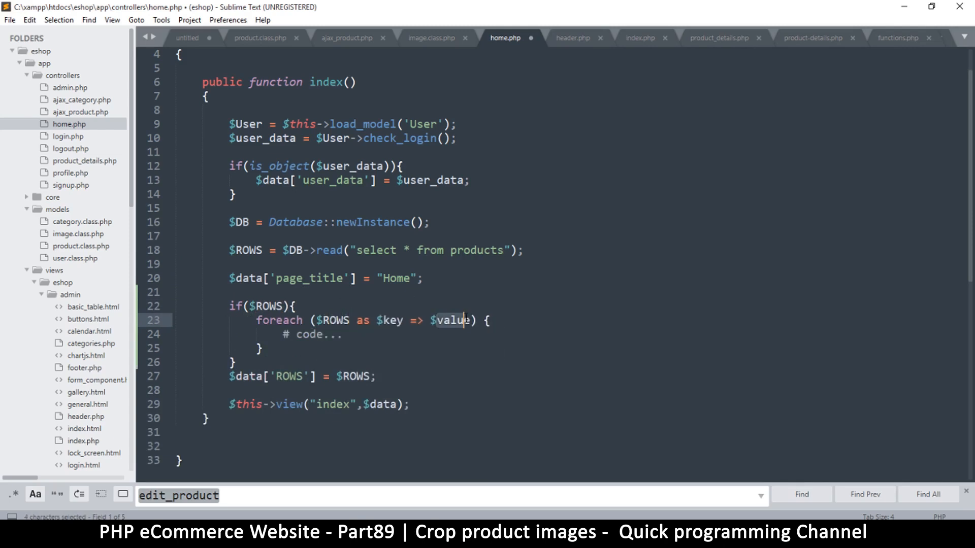
pyautogui.write('row')
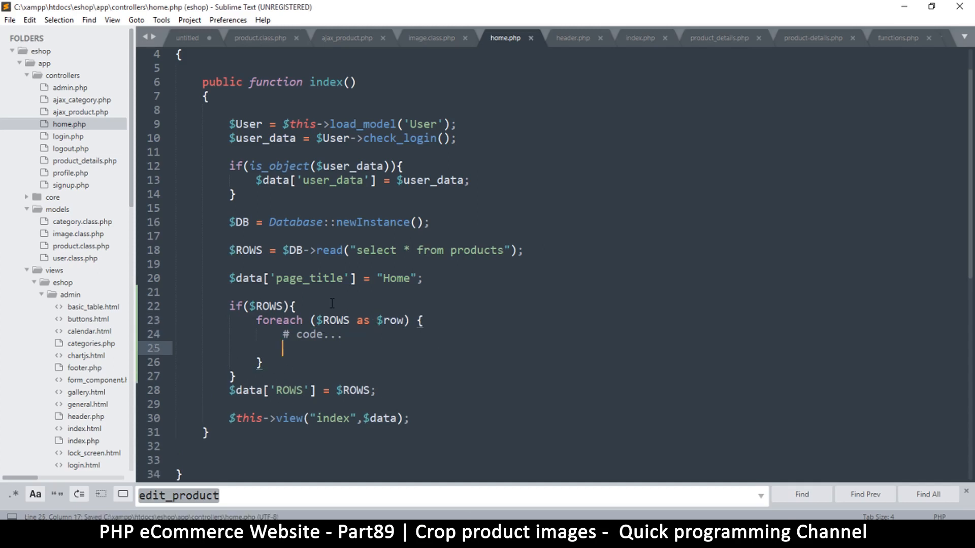
pyautogui.write('$key => $')
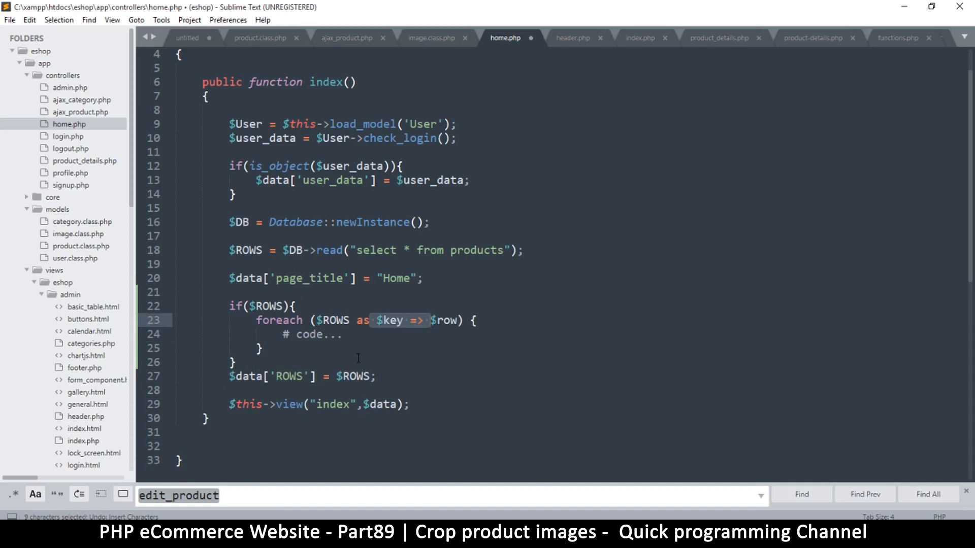
pyautogui.press('enter')
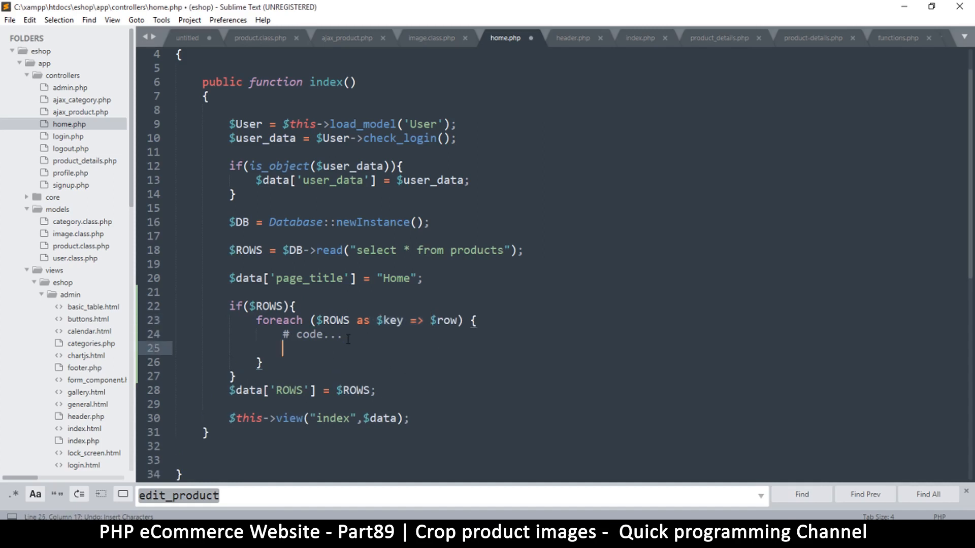
pyautogui.press('ctrl+s')
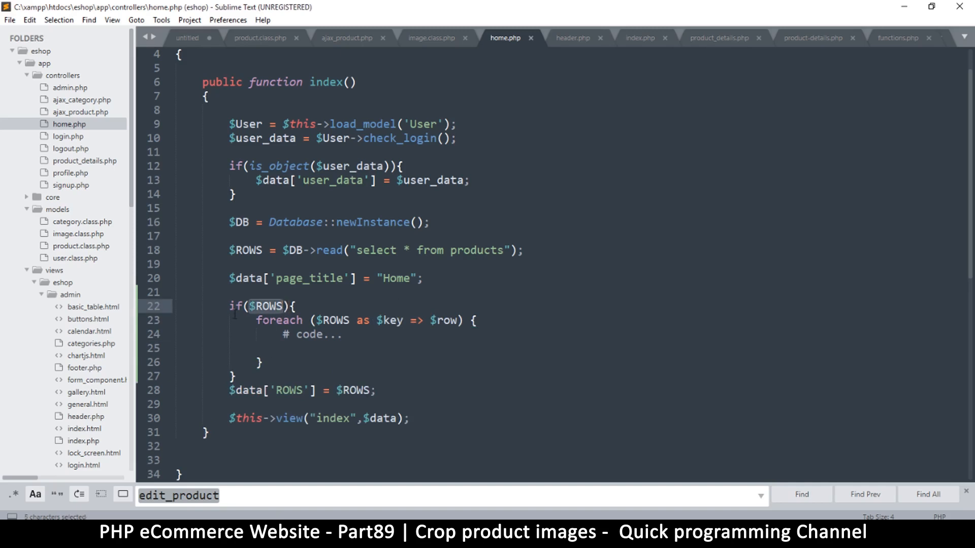
# Compare with the foreach loop in the storefront index.php view, then return to home.php
pyautogui.moveTo(232, 306); pyautogui.dragTo(263, 363)
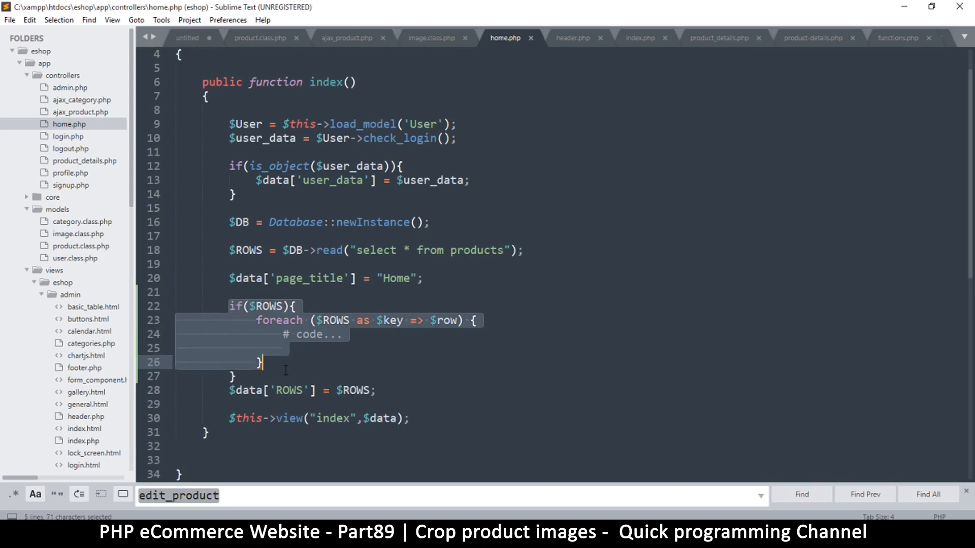
pyautogui.click(249, 371)
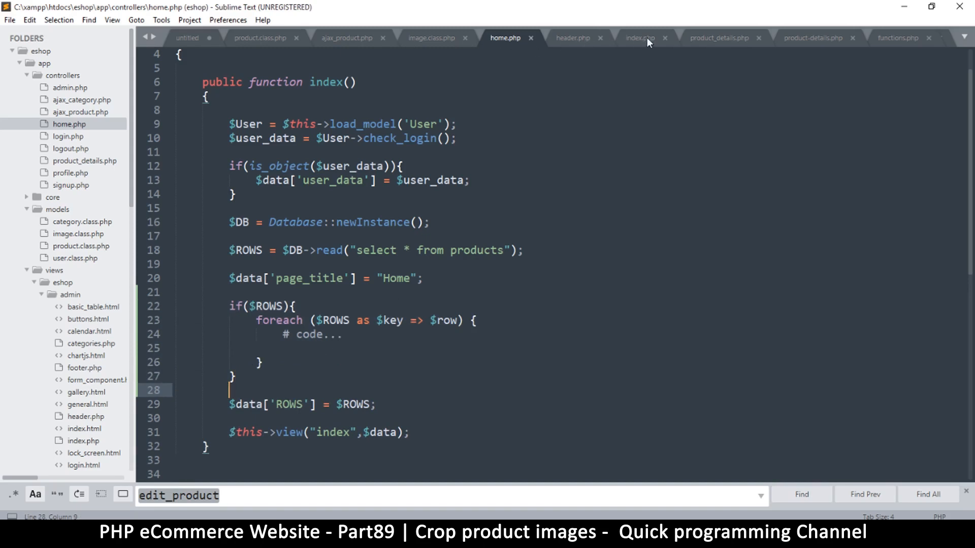
pyautogui.click(640, 37)
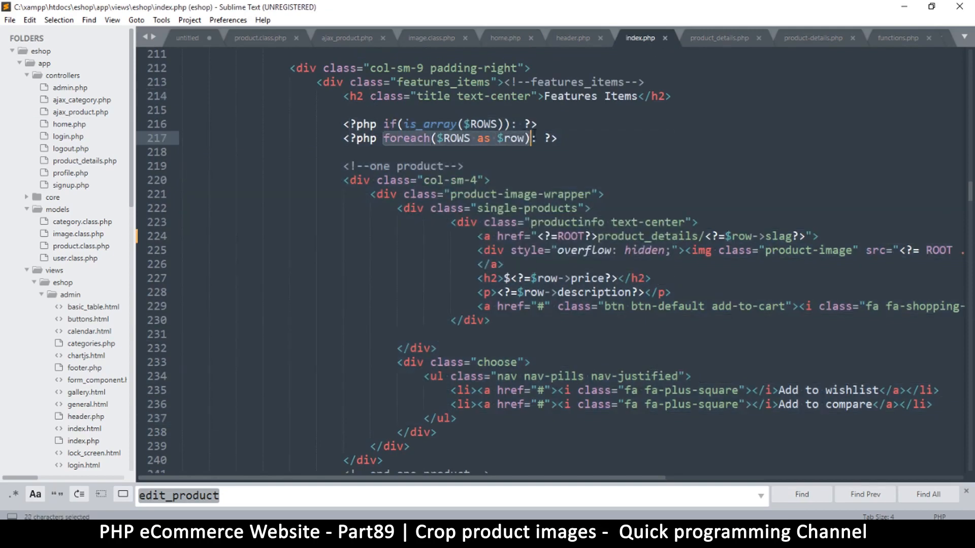
pyautogui.click(553, 138)
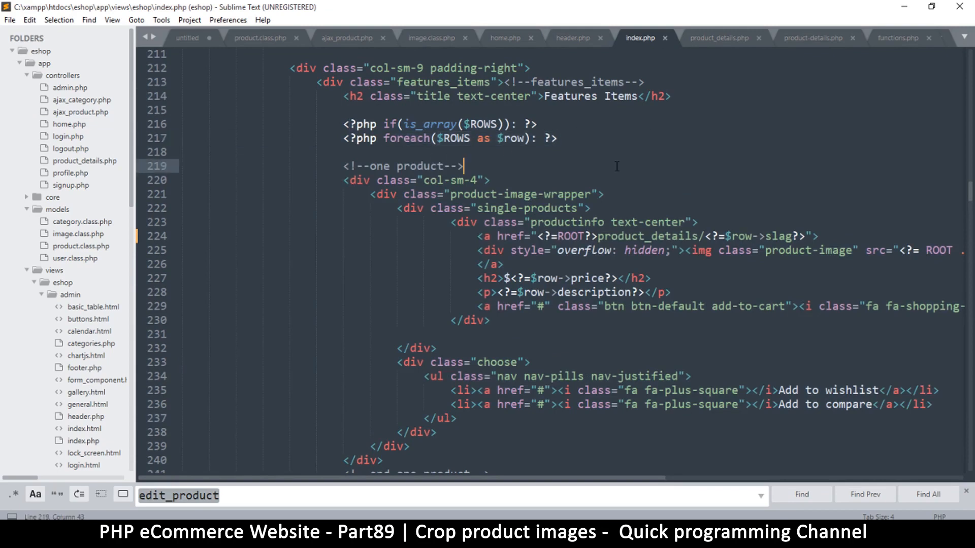
pyautogui.moveTo(519, 53)
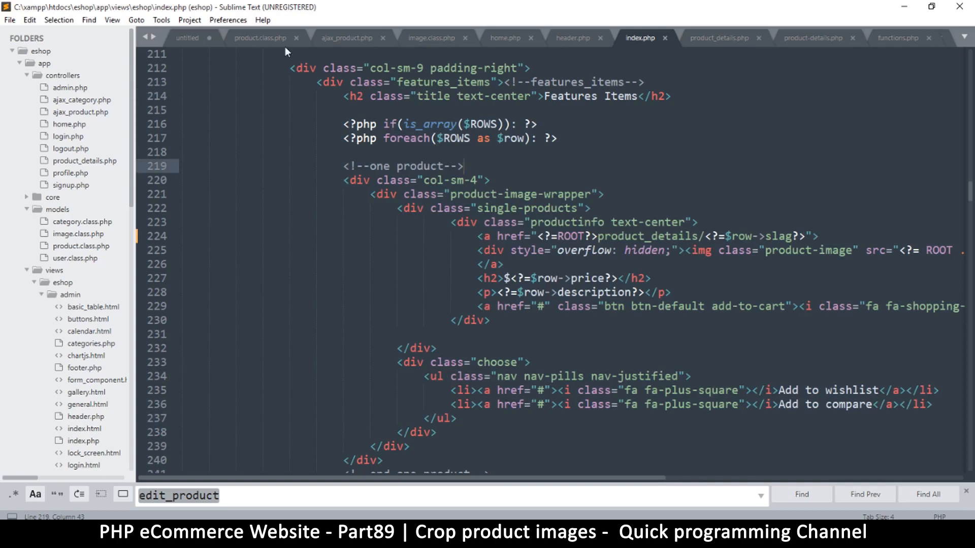
pyautogui.click(506, 37)
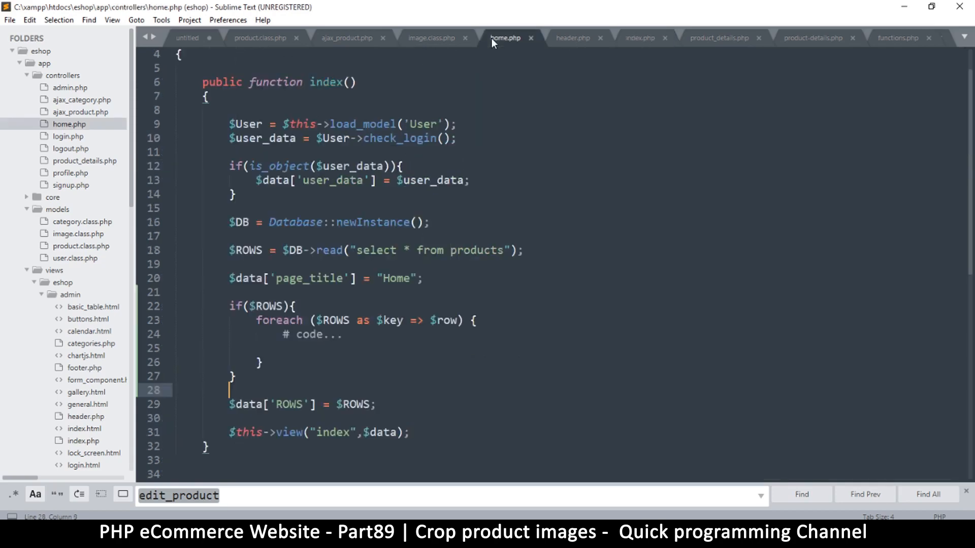
# Inside the loop, write $ROWS[$key]->image = get_thumb_post($filename);
pyautogui.click(313, 348)
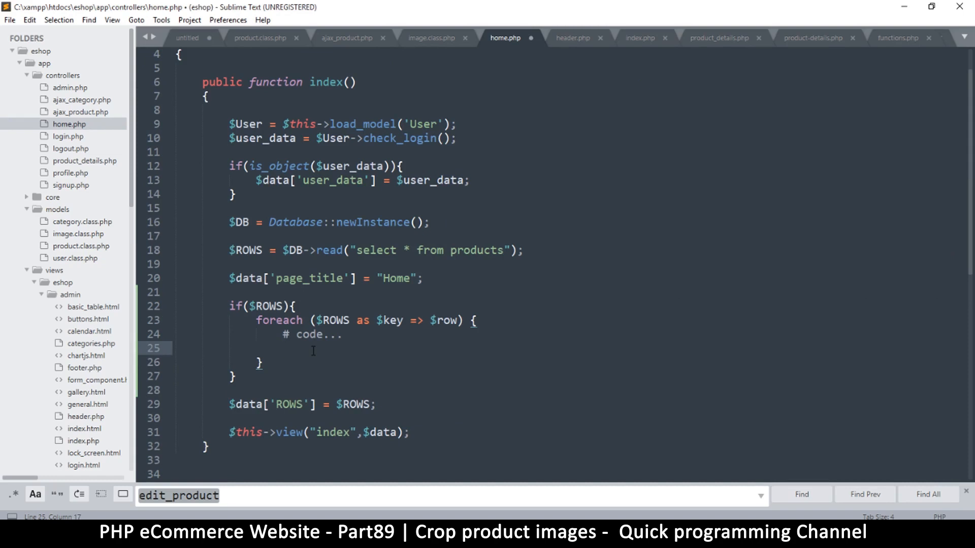
pyautogui.write('$')
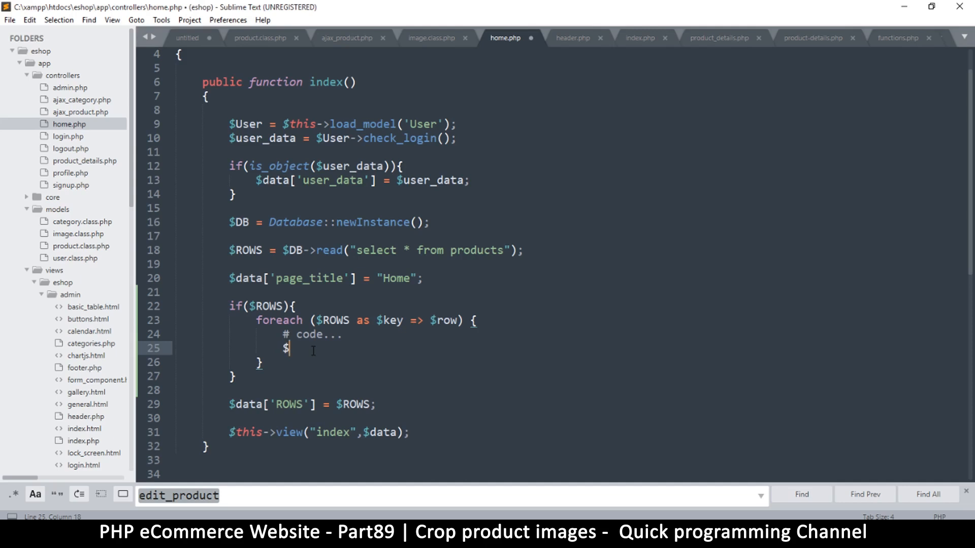
pyautogui.write('ROWS')
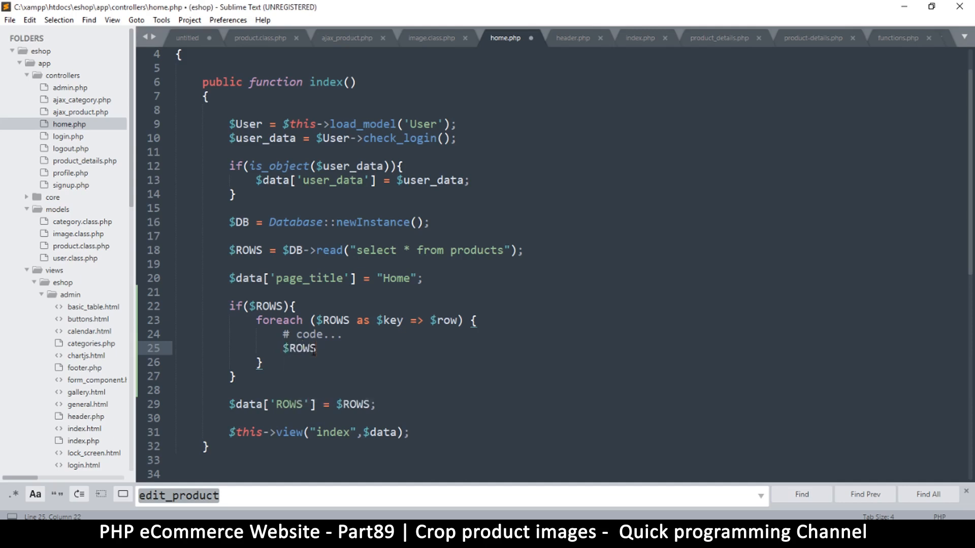
pyautogui.write('[]')
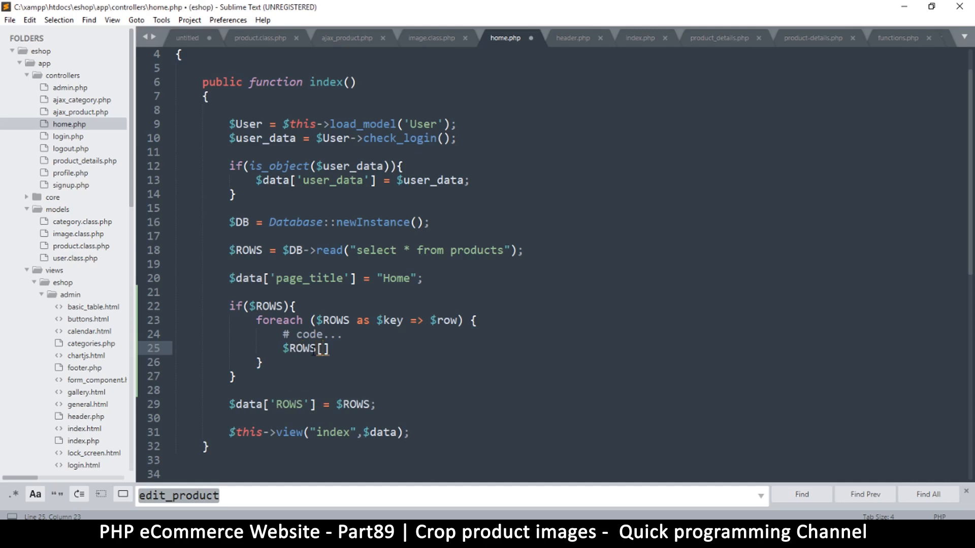
pyautogui.write('$key')
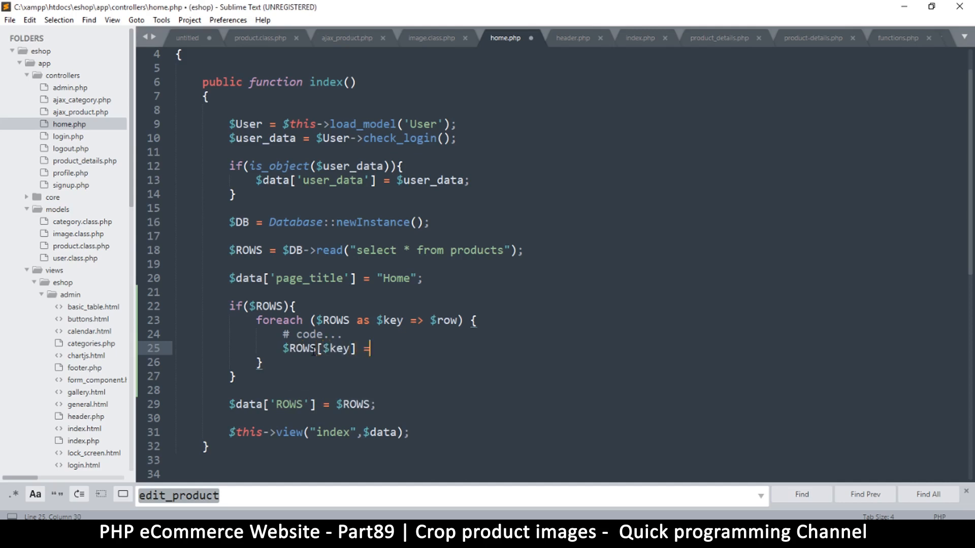
pyautogui.press('Backspace')
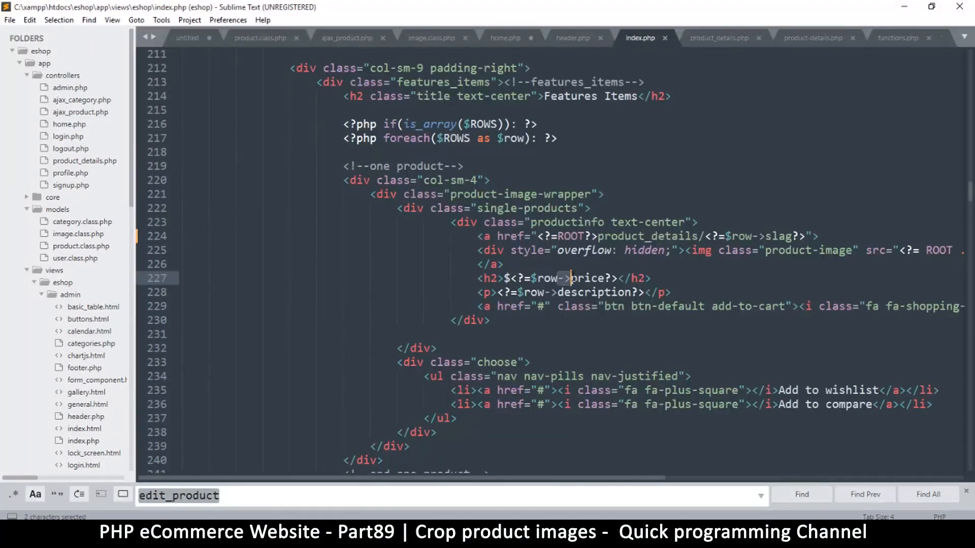
pyautogui.click(506, 37)
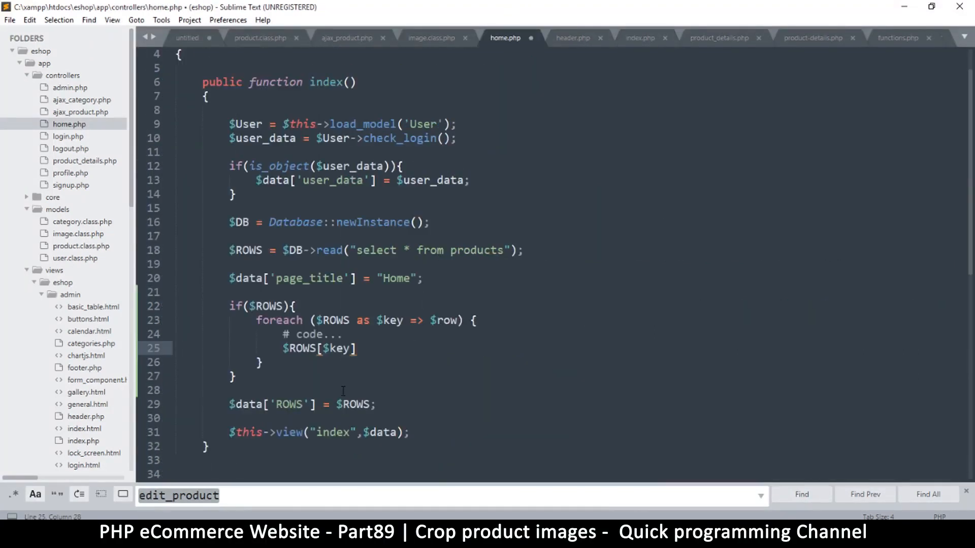
pyautogui.write('->')
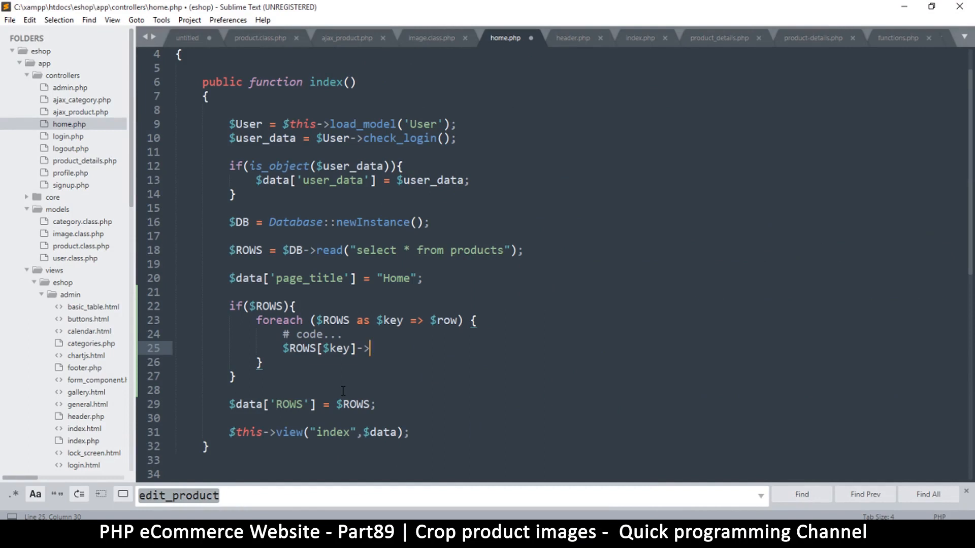
pyautogui.write('image =')
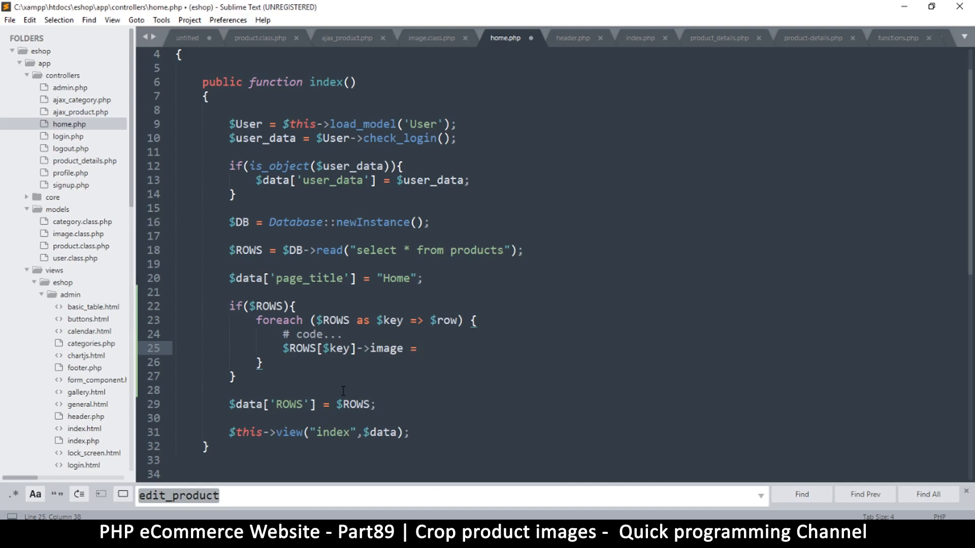
pyautogui.write('get_thumb_post($filename)')
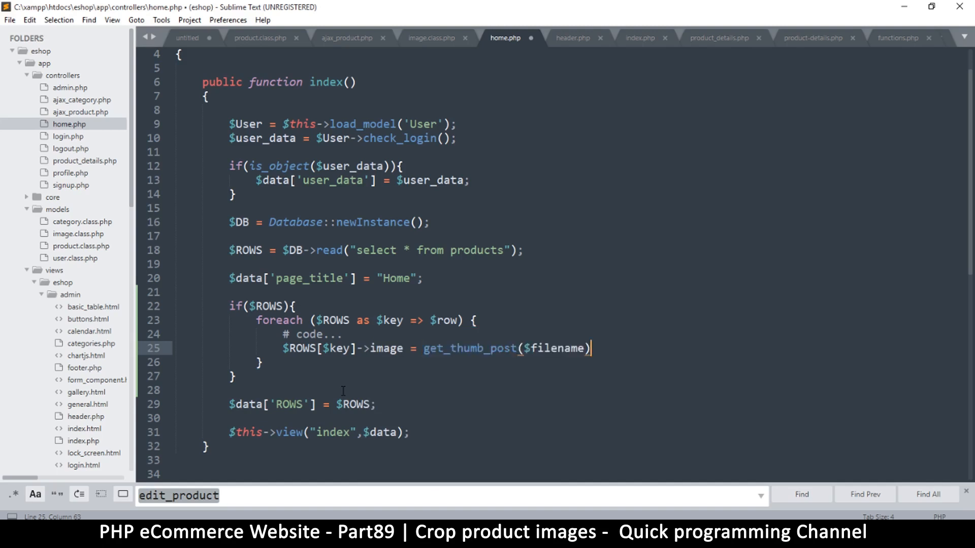
pyautogui.write(';')
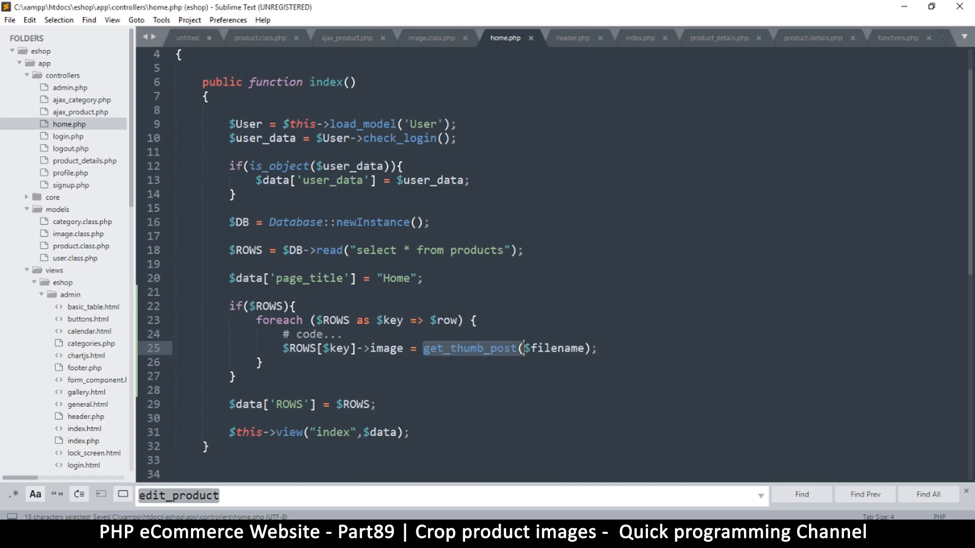
# Inspect get_thumb_post in image.class.php and check its 600 by 600 crop dimensions
pyautogui.click(430, 37)
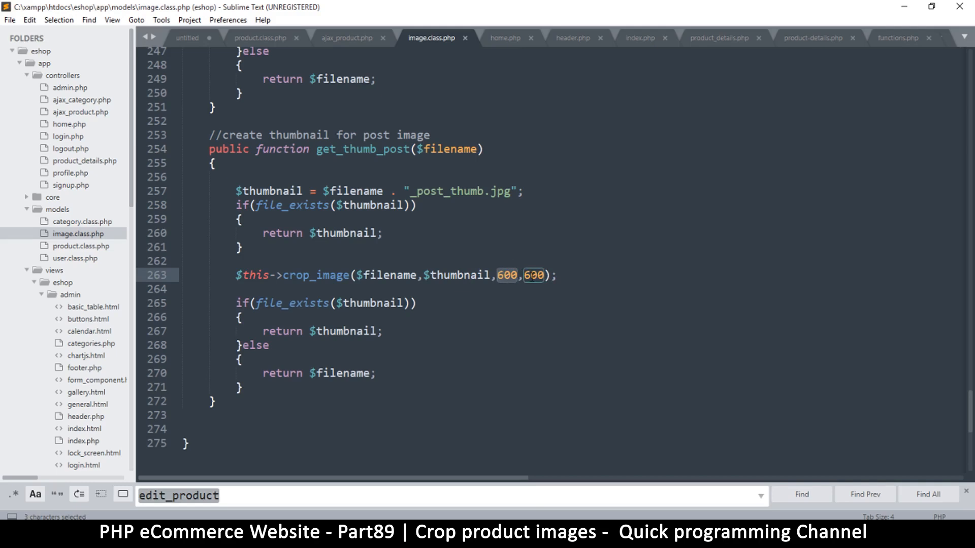
pyautogui.click(504, 275)
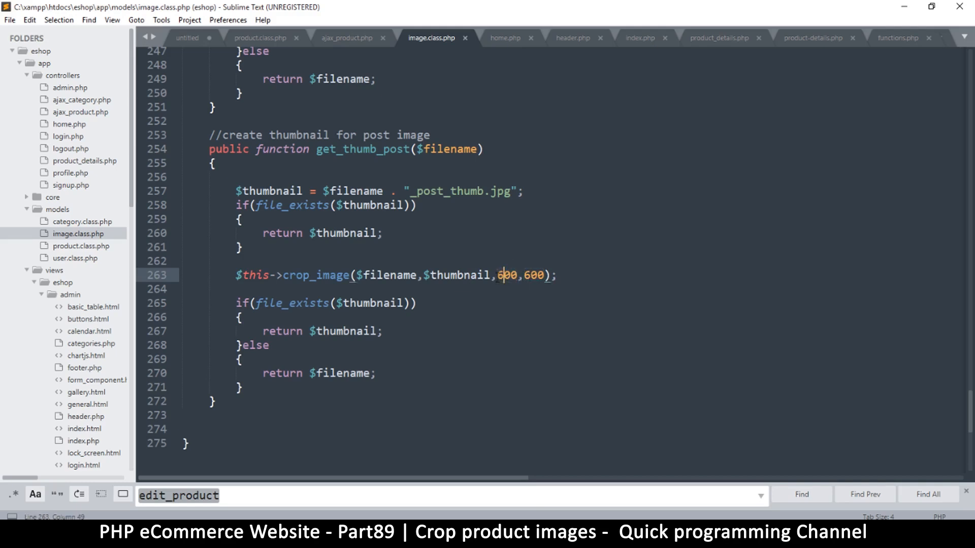
pyautogui.doubleClick(506, 275)
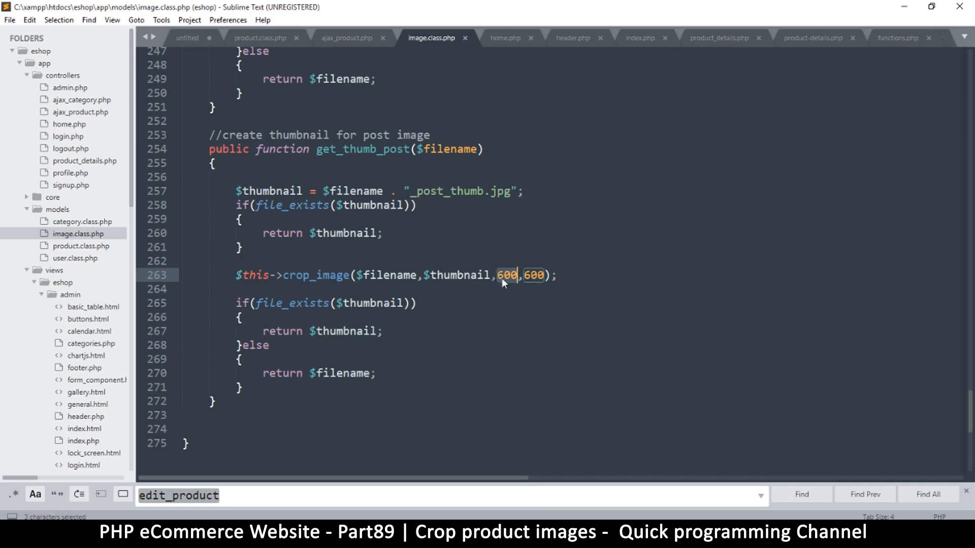
pyautogui.click(506, 275)
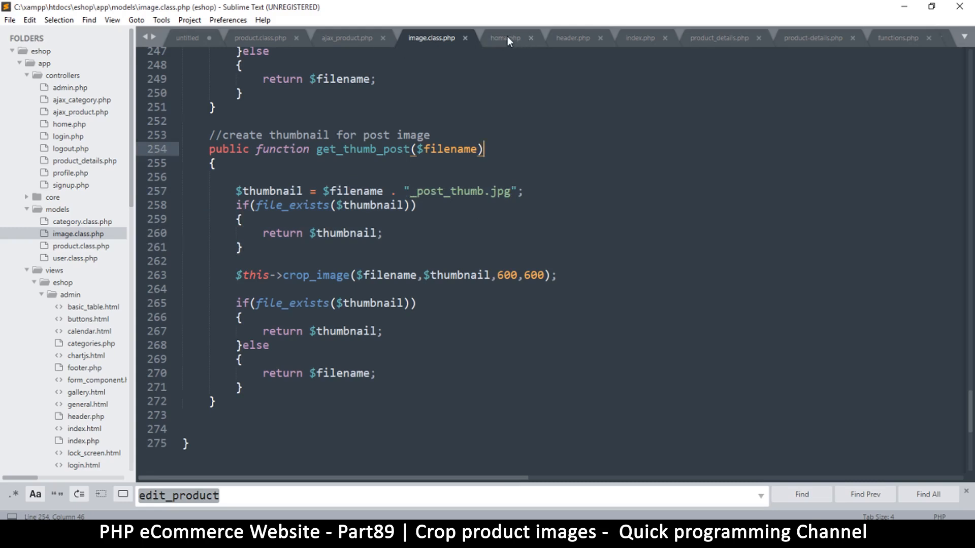
# Change the loop call to $image_class->get_thumb_post($ROWS[$key]->image) and save home.php
pyautogui.click(505, 37)
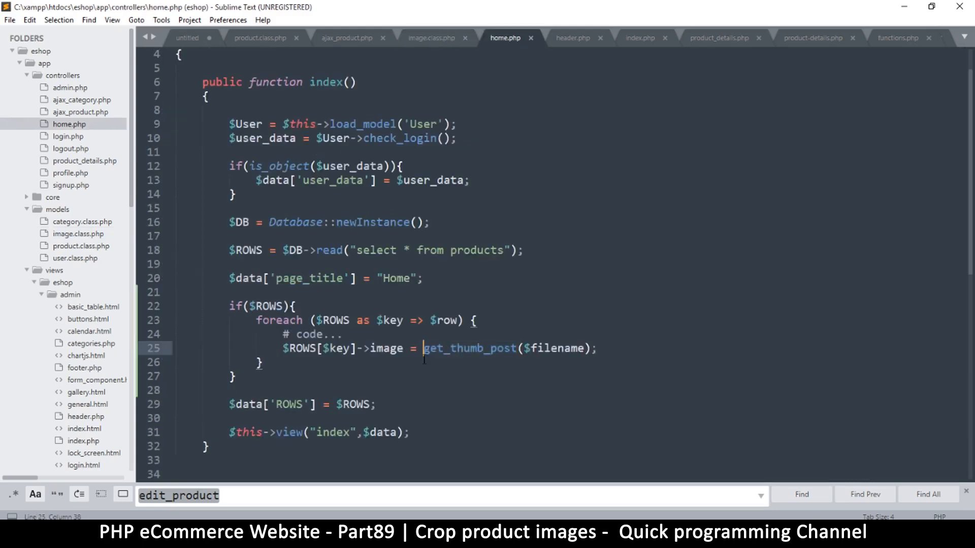
pyautogui.write('$image_class->')
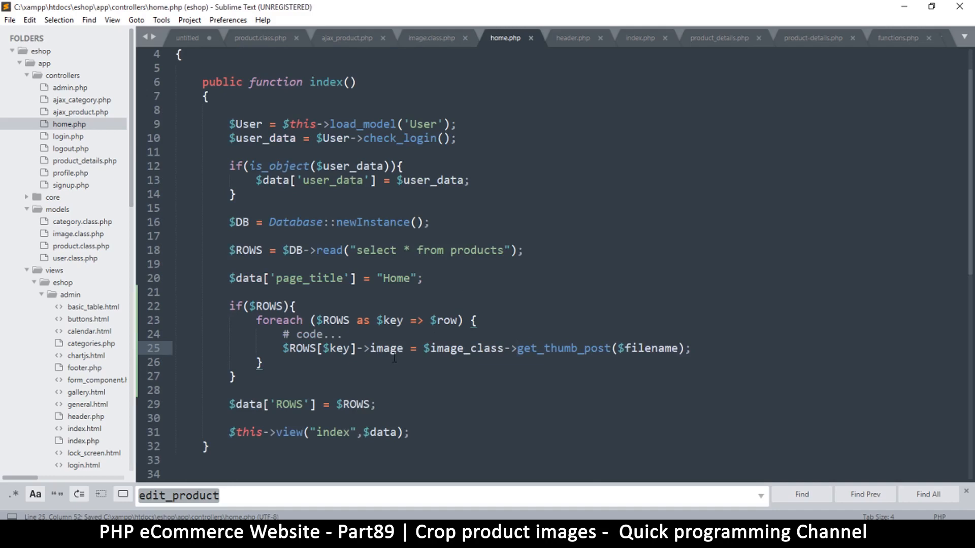
pyautogui.doubleClick(296, 349)
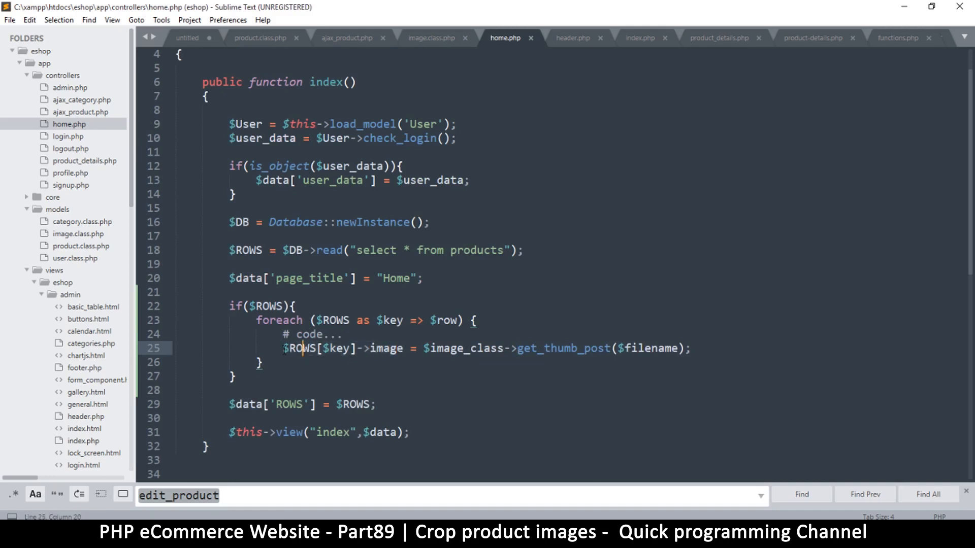
pyautogui.moveTo(283, 349); pyautogui.dragTo(402, 348)
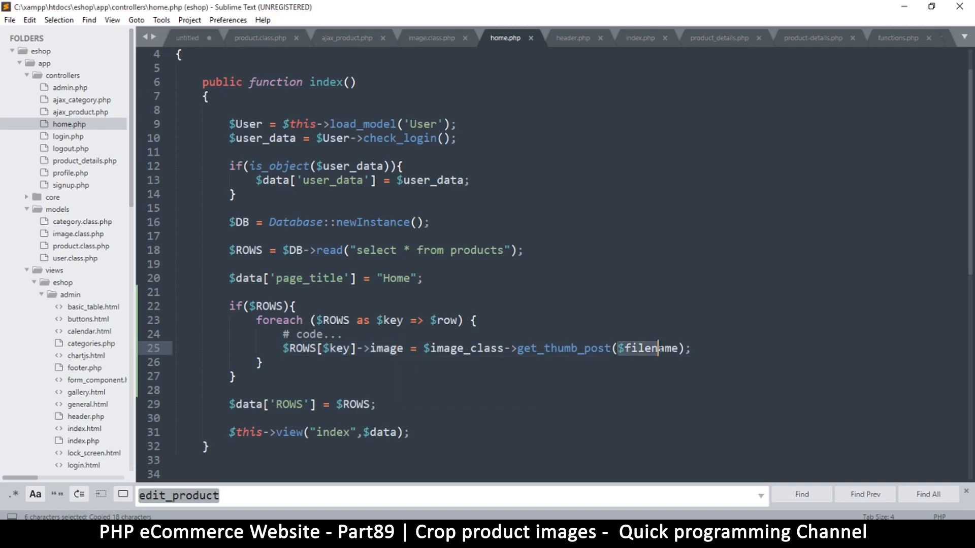
pyautogui.write('$ROWS[$key]->image')
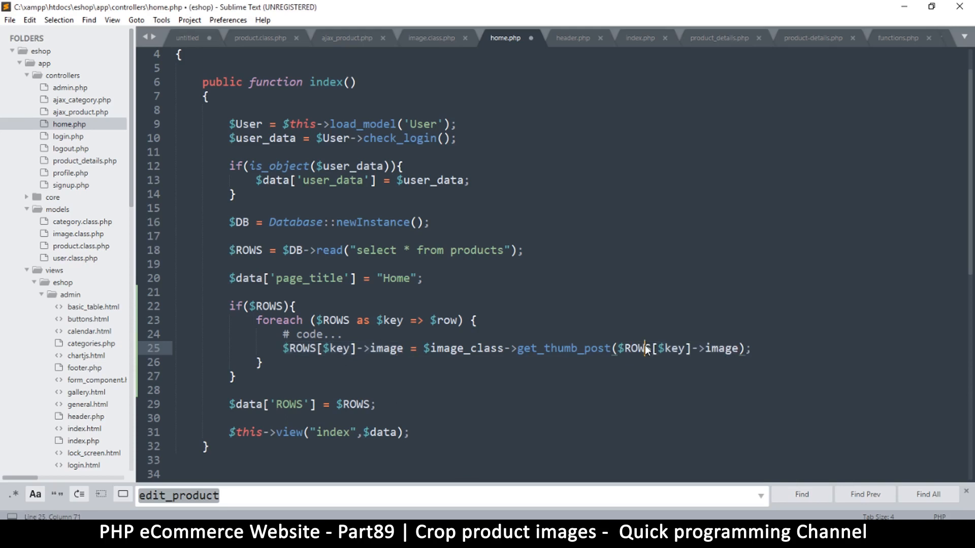
pyautogui.press('ctrl+s')
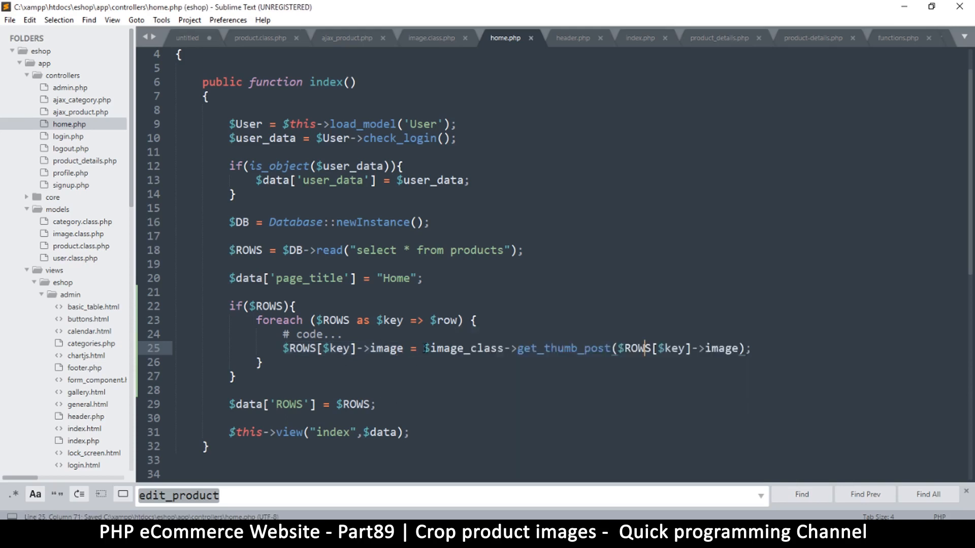
pyautogui.doubleClick(463, 349)
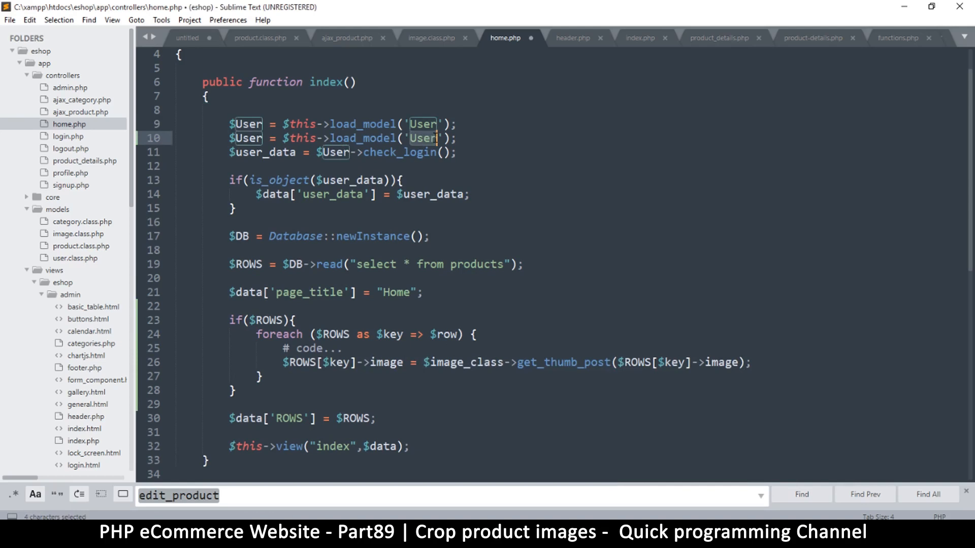
# Add $image_class = $this->load_model('Image'); above the loop and save home.php
pyautogui.write('Image')
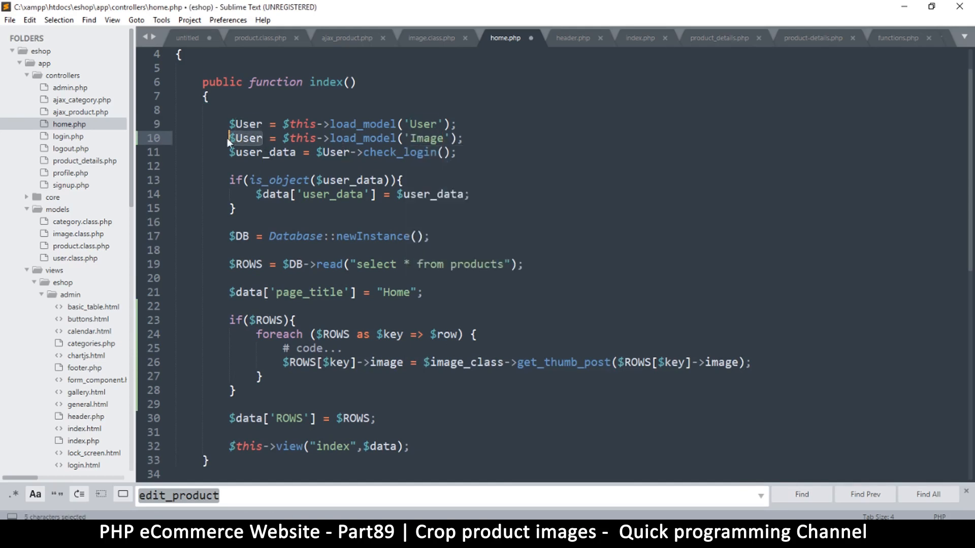
pyautogui.write('$image_class')
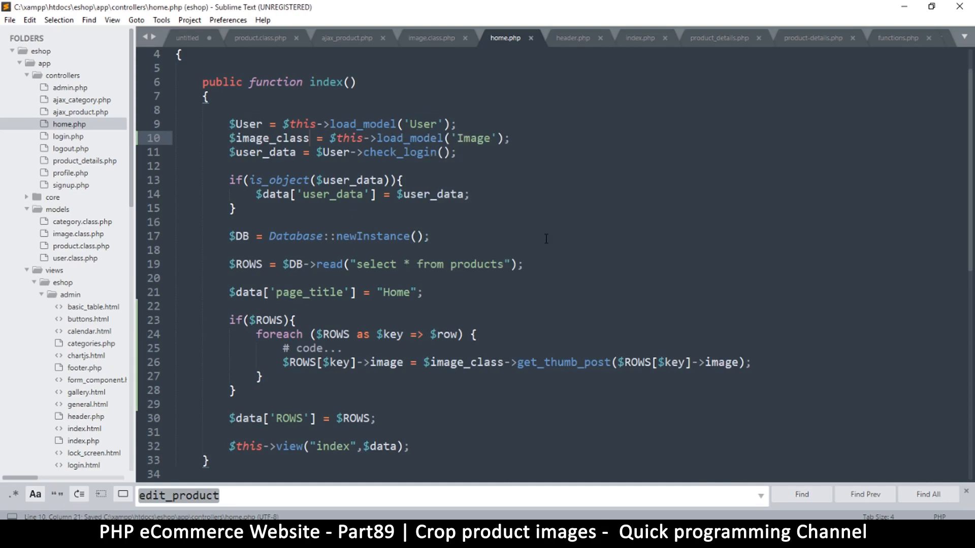
pyautogui.click(308, 139)
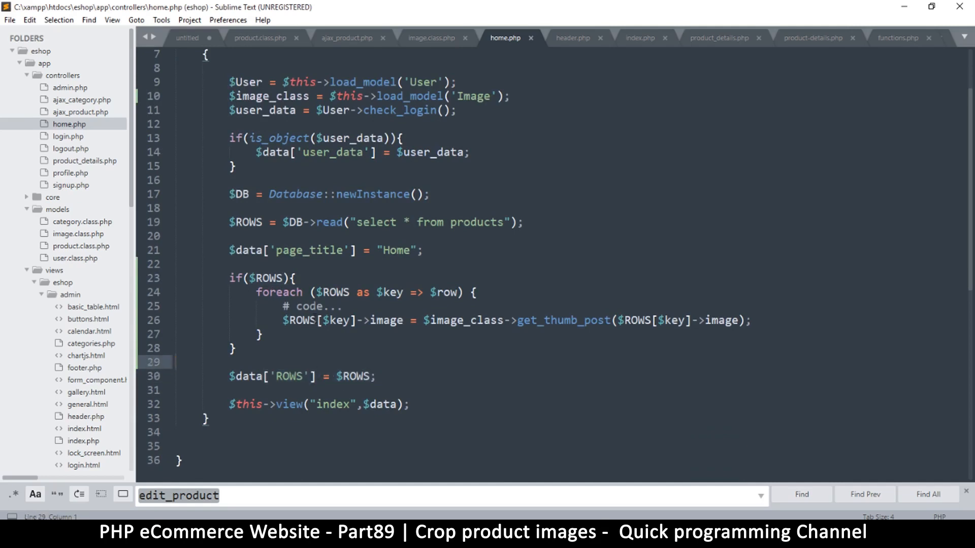
pyautogui.press('ctrl+s')
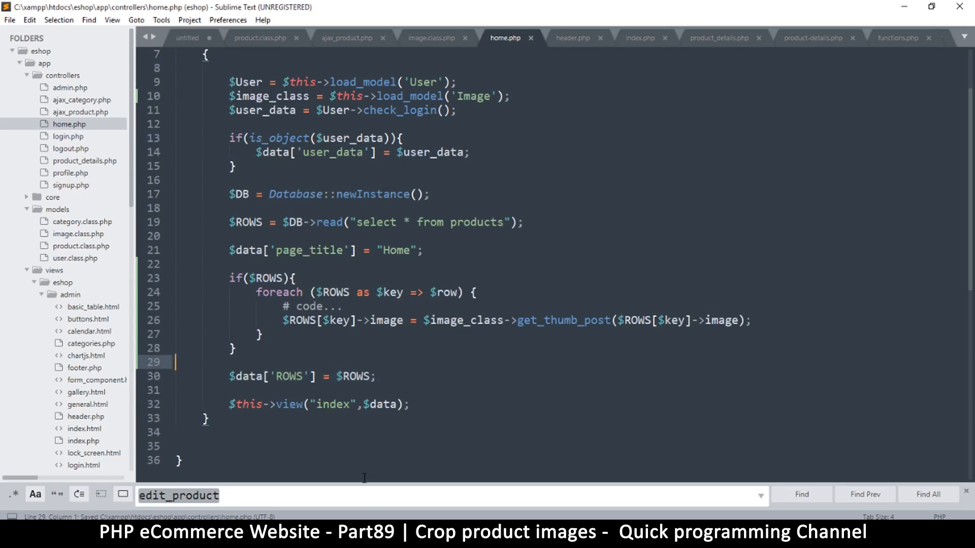
pyautogui.moveTo(329, 391)
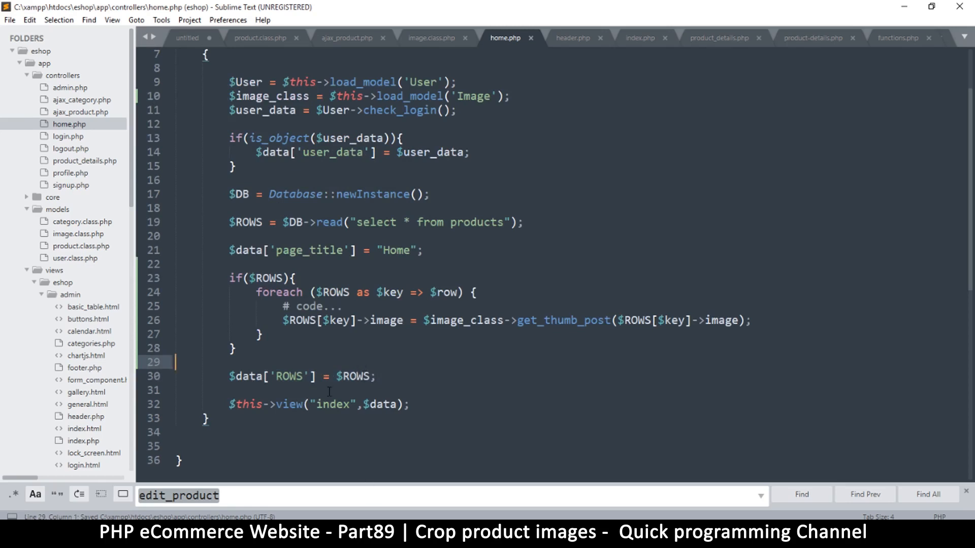
pyautogui.doubleClick(296, 376)
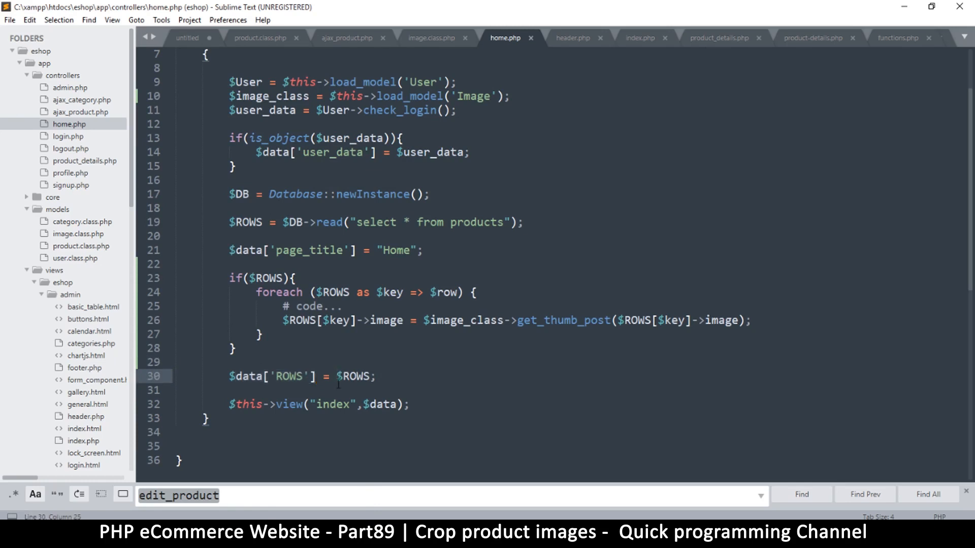
pyautogui.click(239, 277)
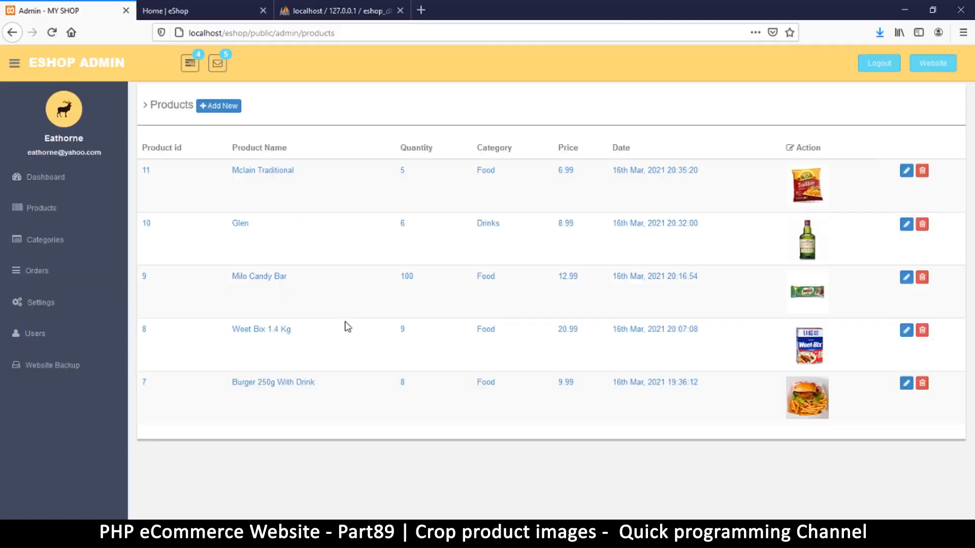
# Scroll the eShop storefront's Features Items to confirm square product thumbnails
pyautogui.click(181, 11)
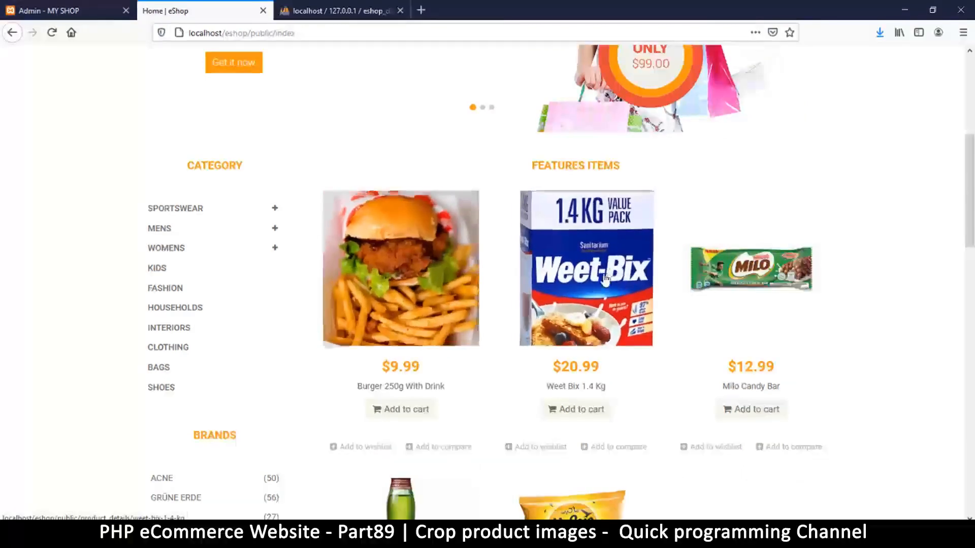
pyautogui.scroll(-3)
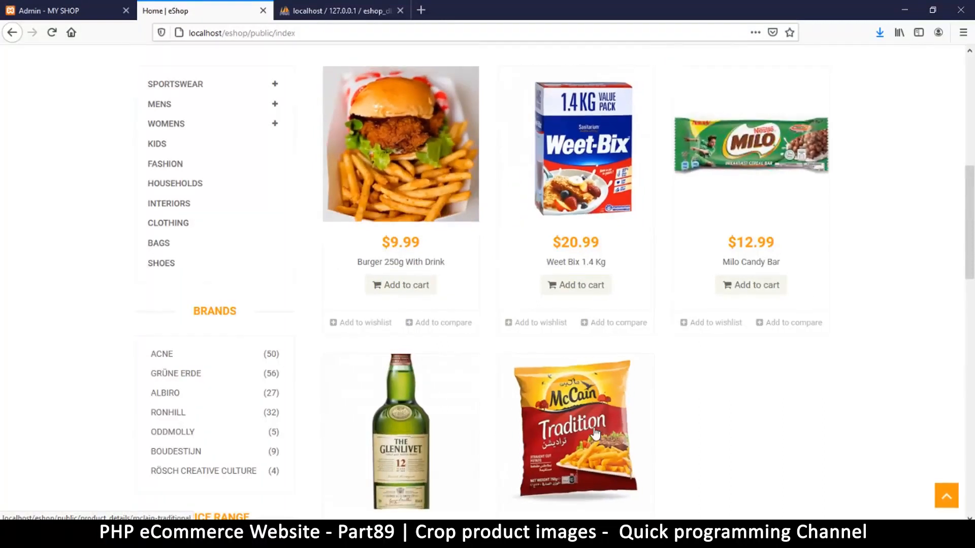
pyautogui.scroll(-3)
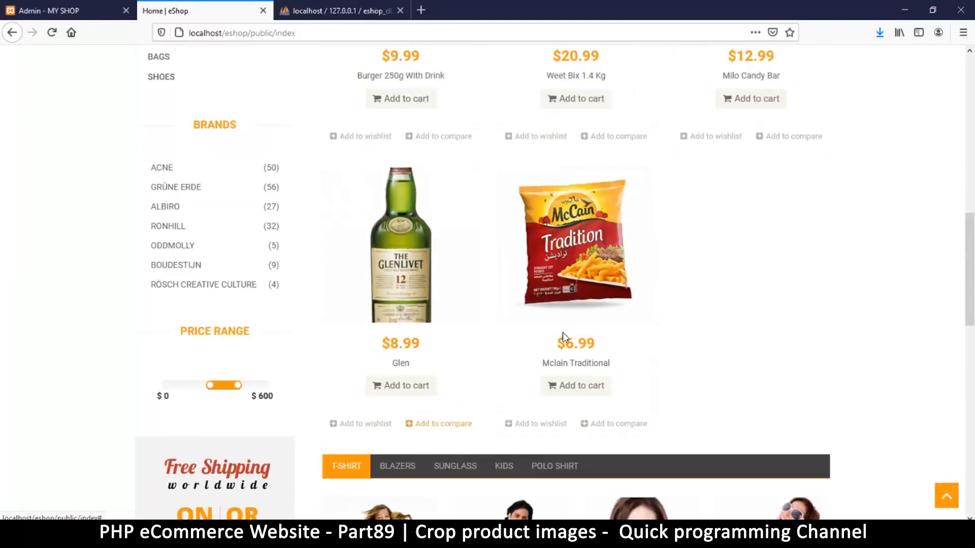